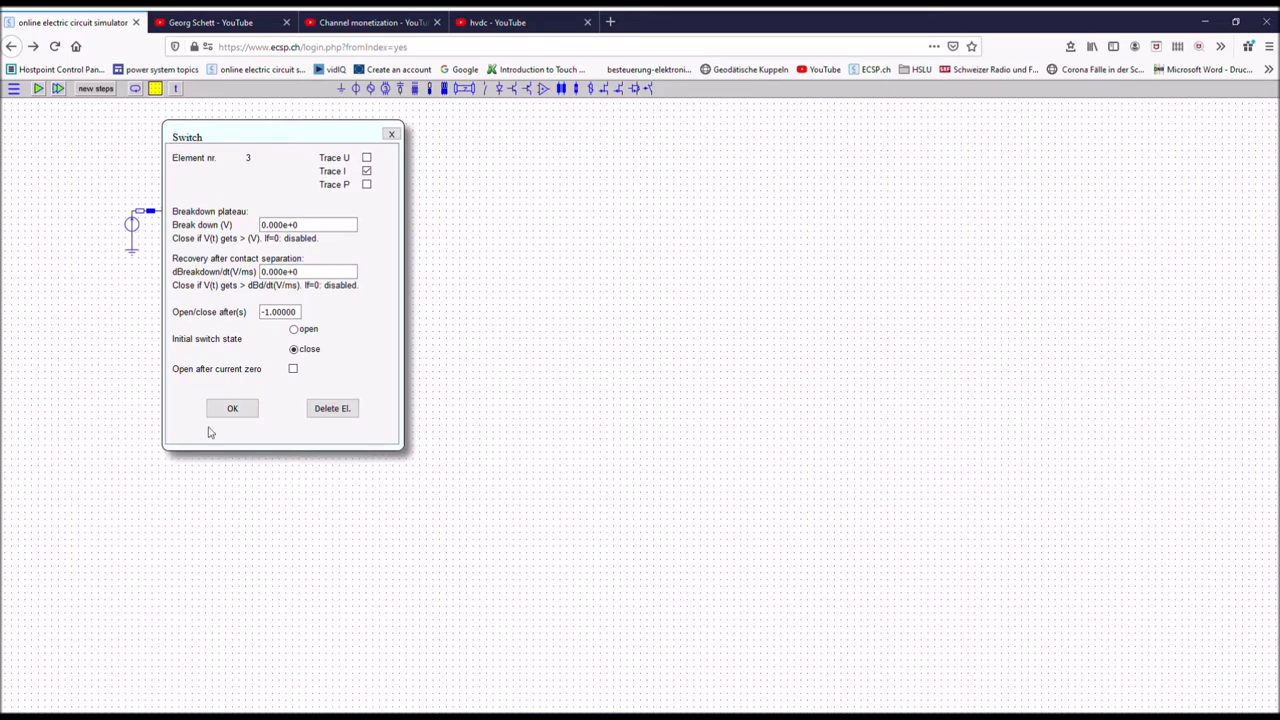
{"action": "mouse_move", "coordinate": [147, 338]}
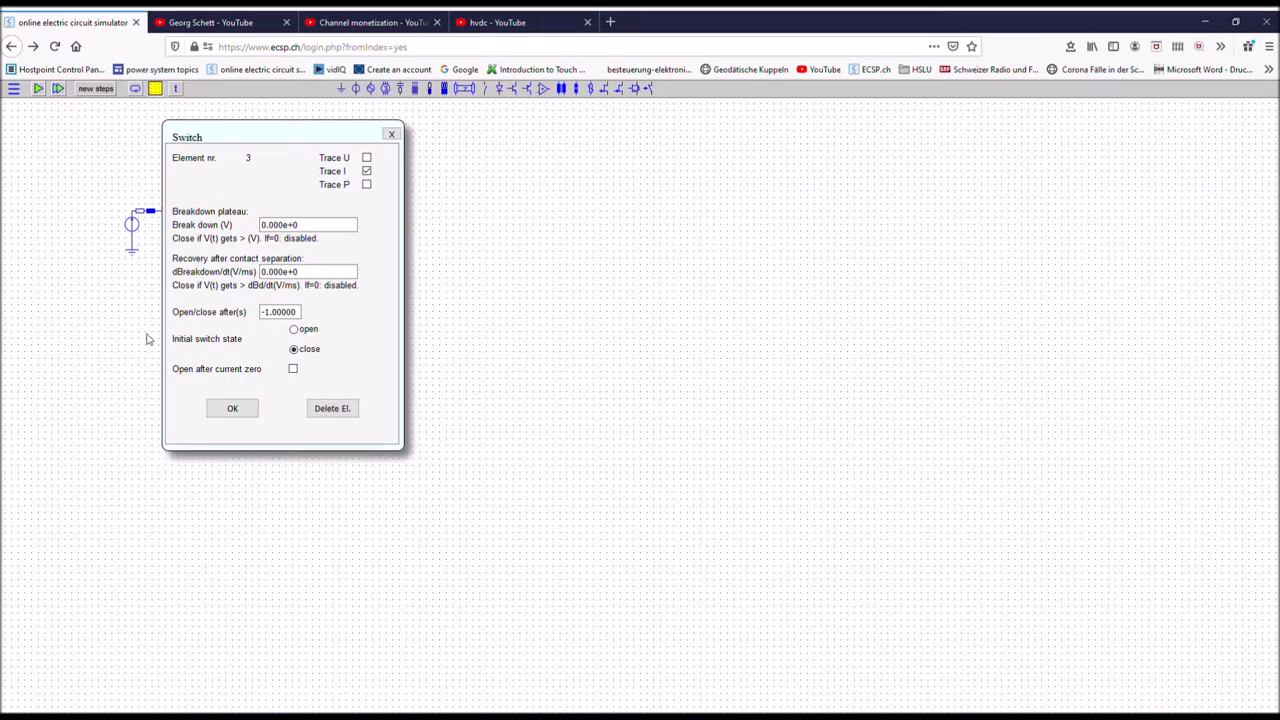
{"action": "mouse_move", "coordinate": [317, 379]}
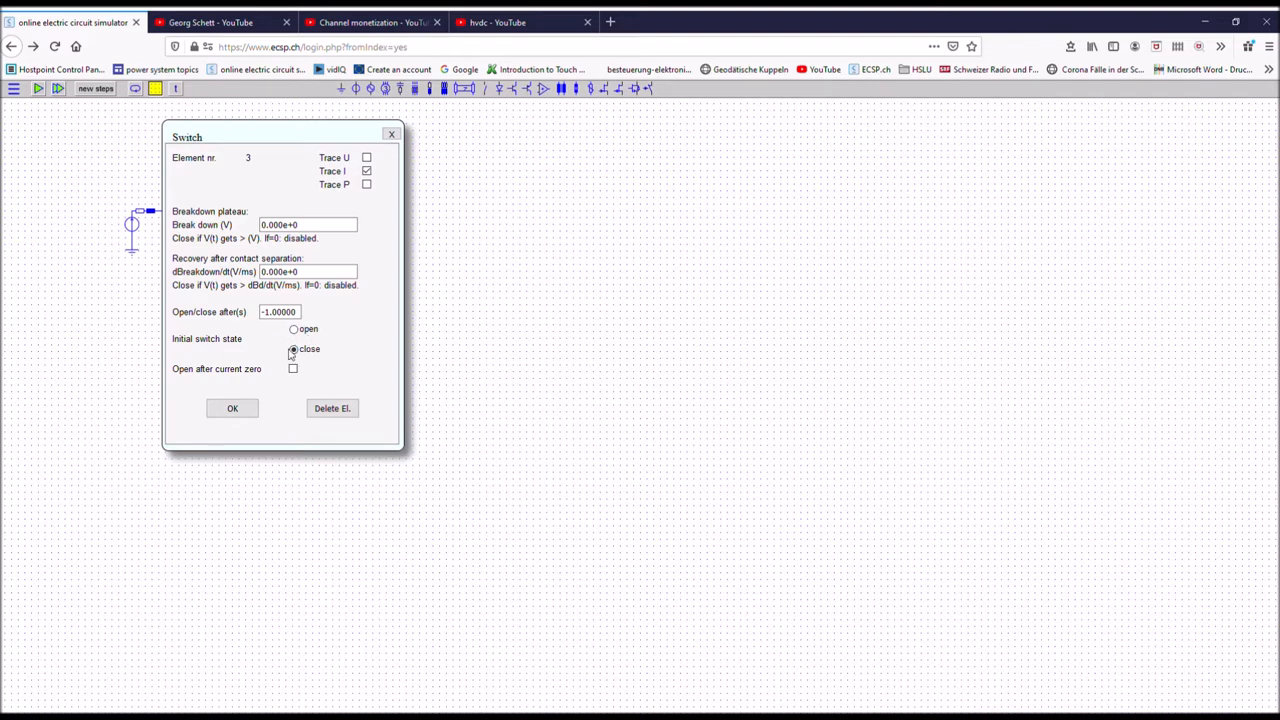
Set the closed switch's open/close time to 0.01 s and confirm
{"action": "triple_click", "coordinate": [278, 311]}
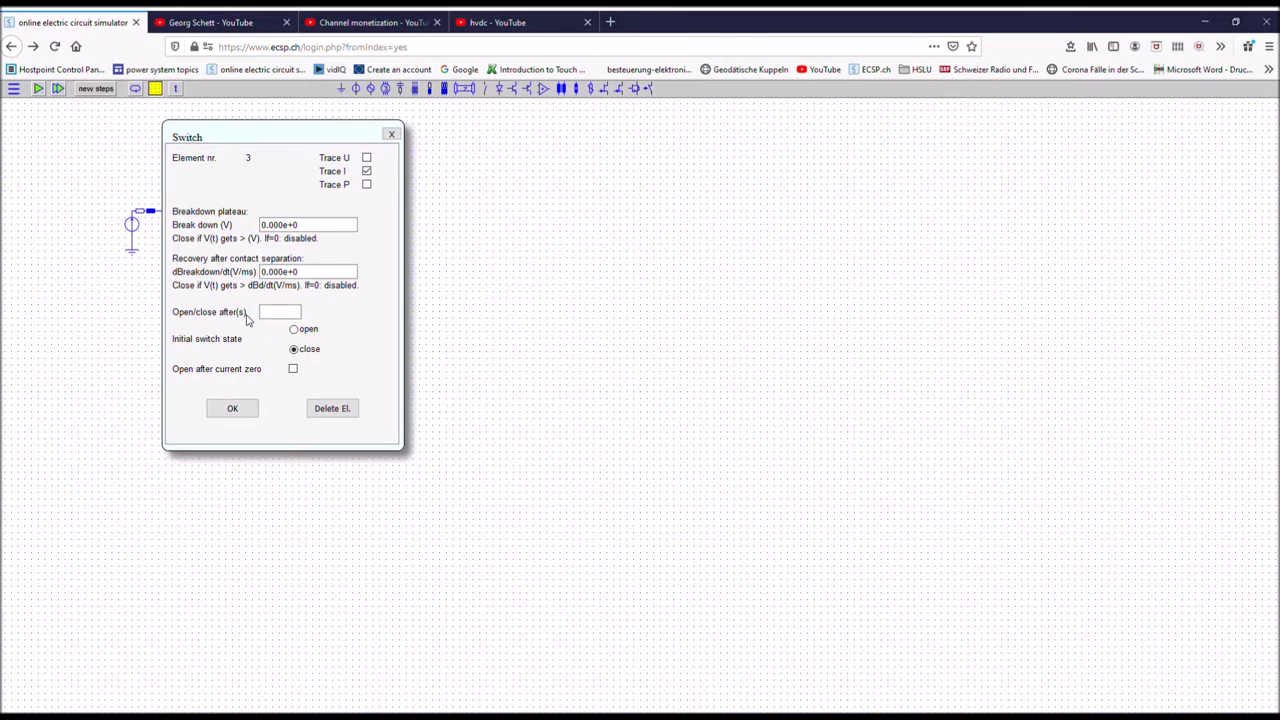
{"action": "type", "text": "0.0"}
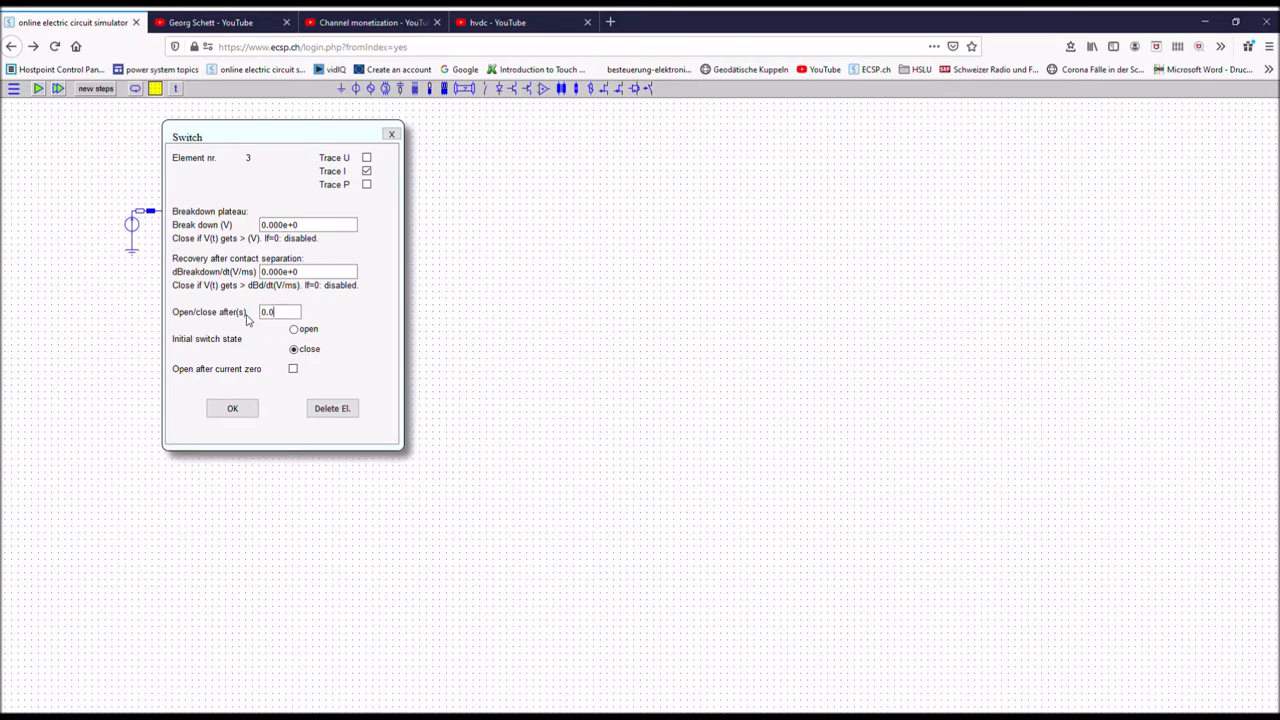
{"action": "type", "text": "0.01"}
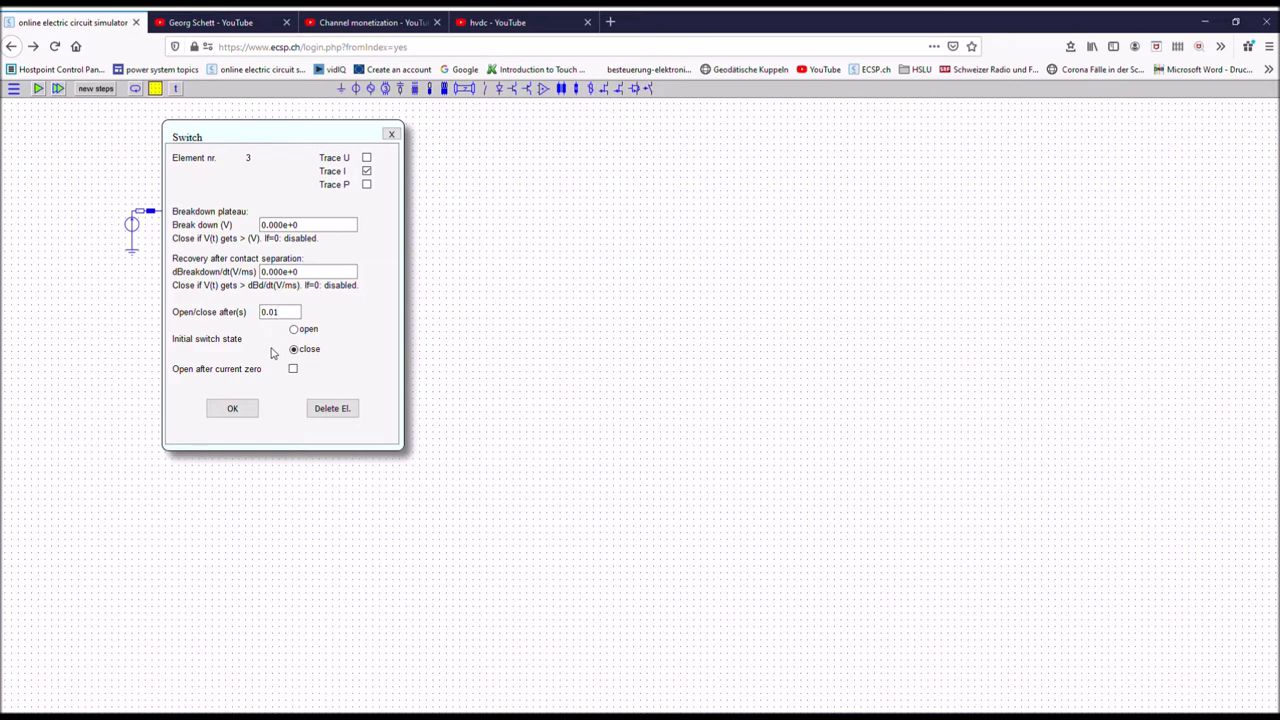
{"action": "left_click", "coordinate": [232, 408]}
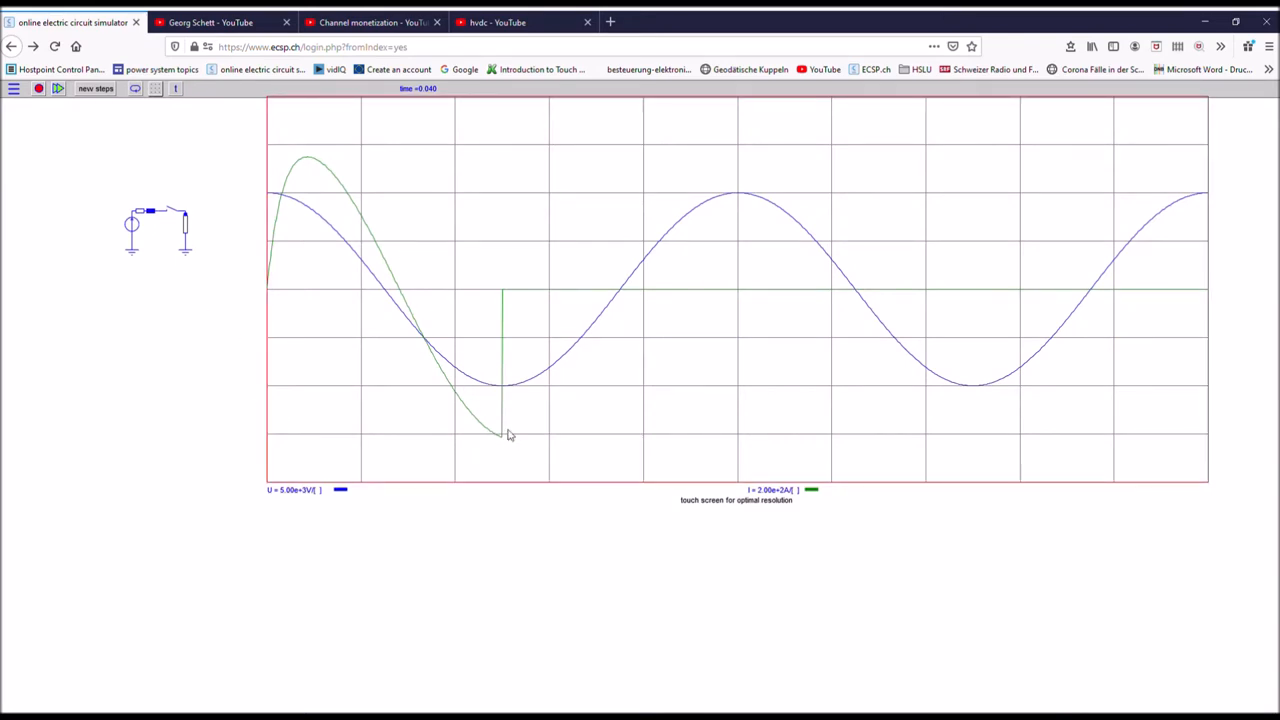
{"action": "mouse_move", "coordinate": [505, 310]}
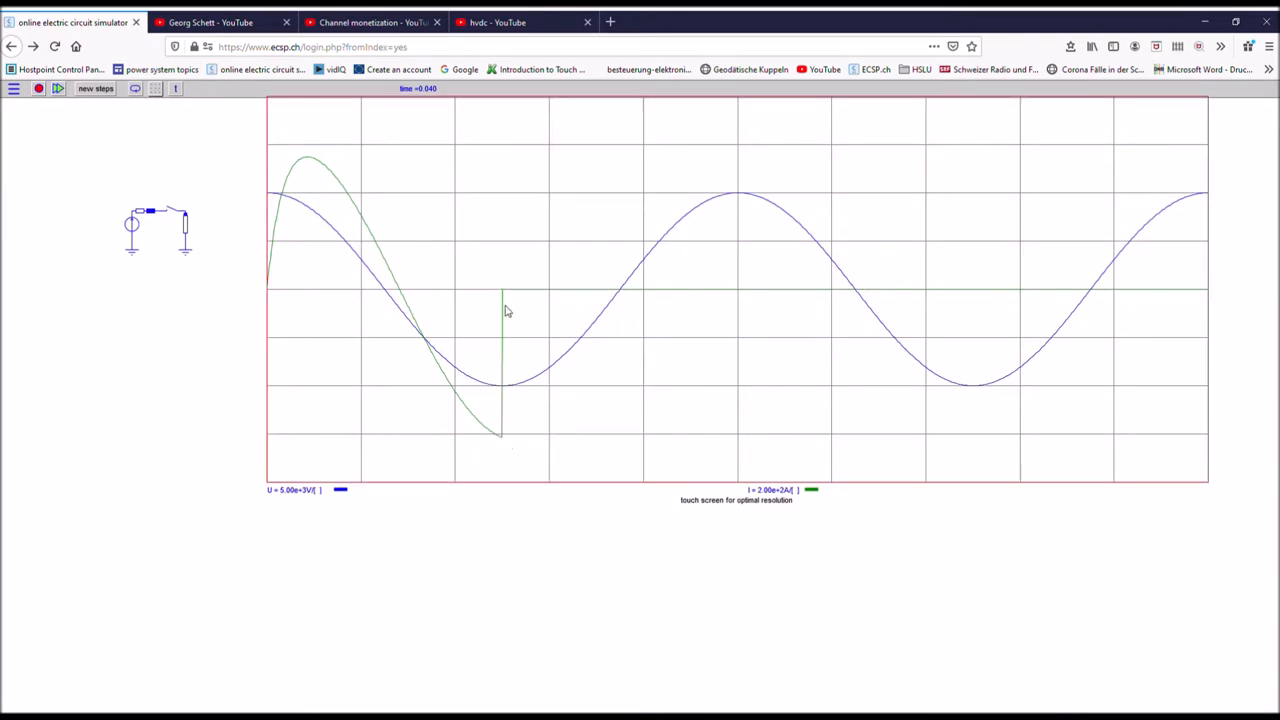
{"action": "mouse_move", "coordinate": [217, 307]}
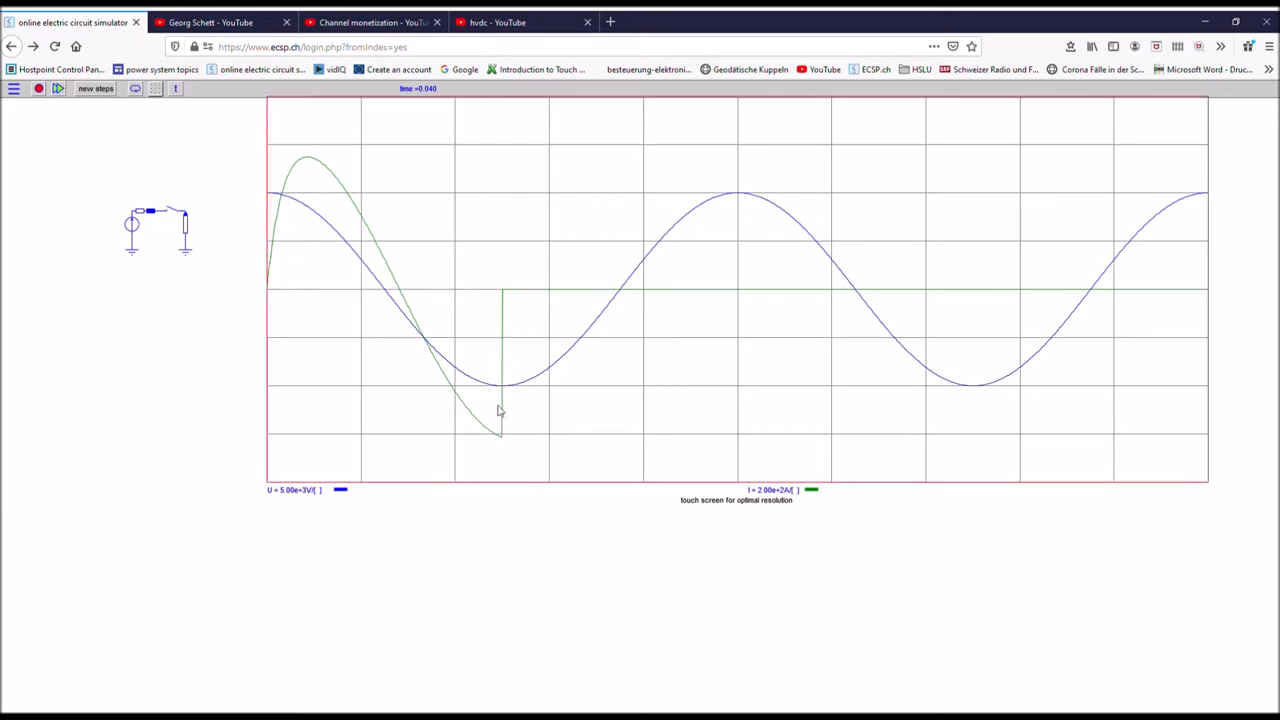
{"action": "mouse_move", "coordinate": [505, 441]}
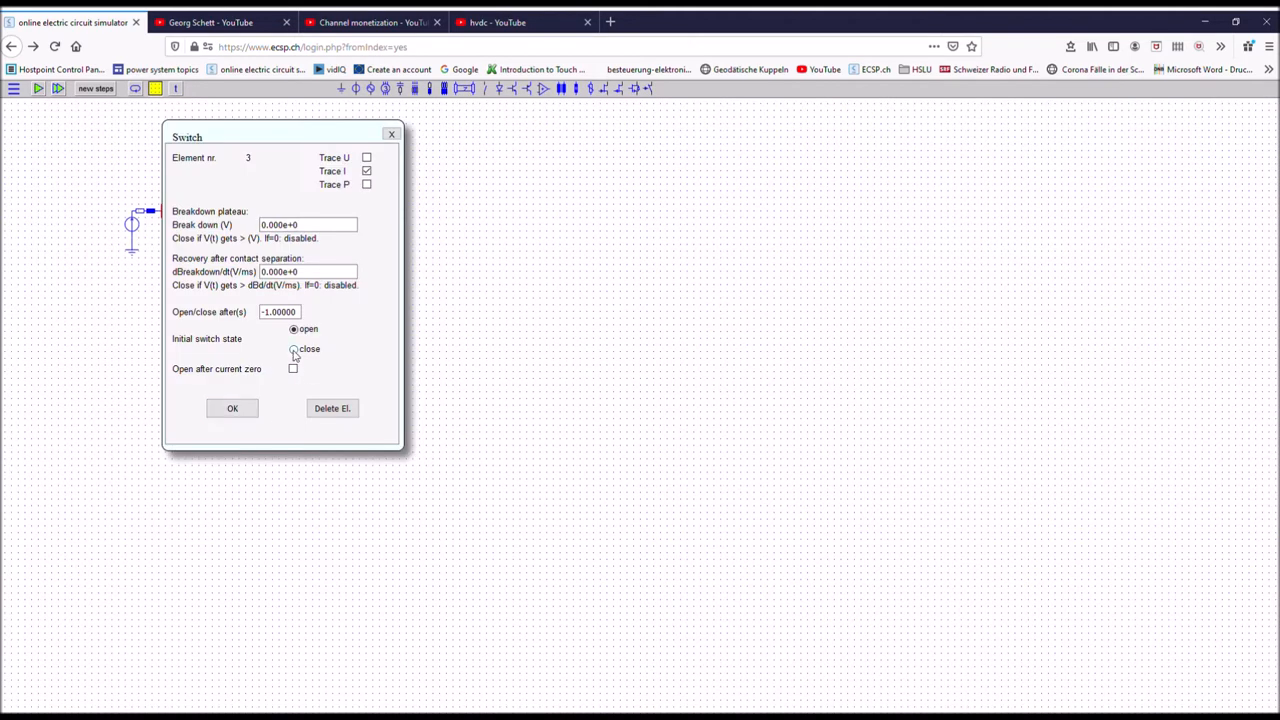
Start the switch closed, opening after 0.01 s at current zero, and confirm
{"action": "left_click", "coordinate": [294, 348]}
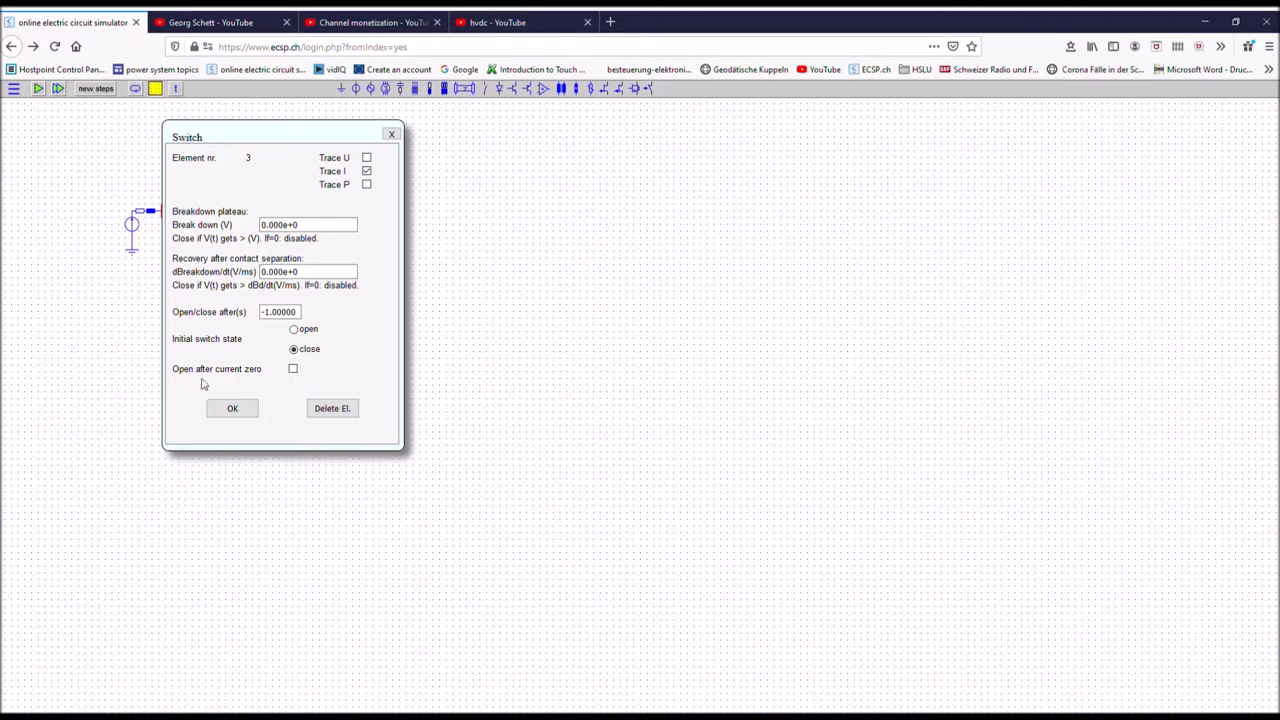
{"action": "mouse_move", "coordinate": [292, 378]}
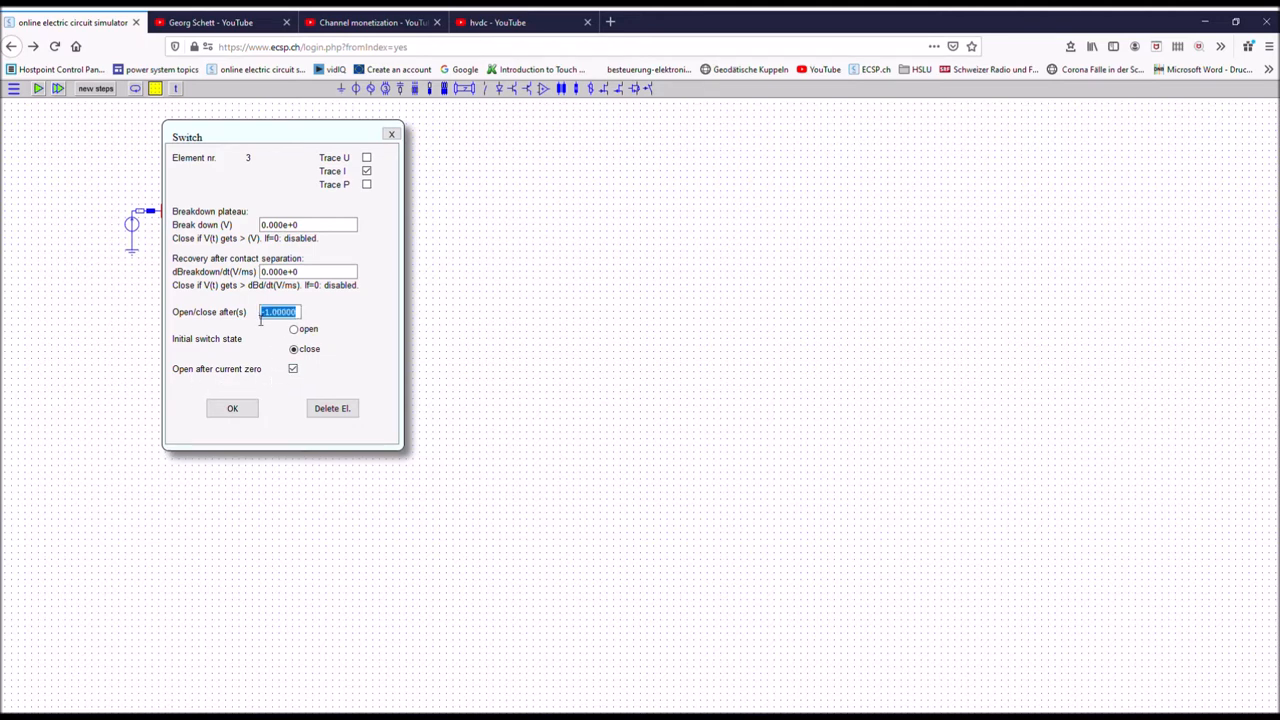
{"action": "type", "text": "0"}
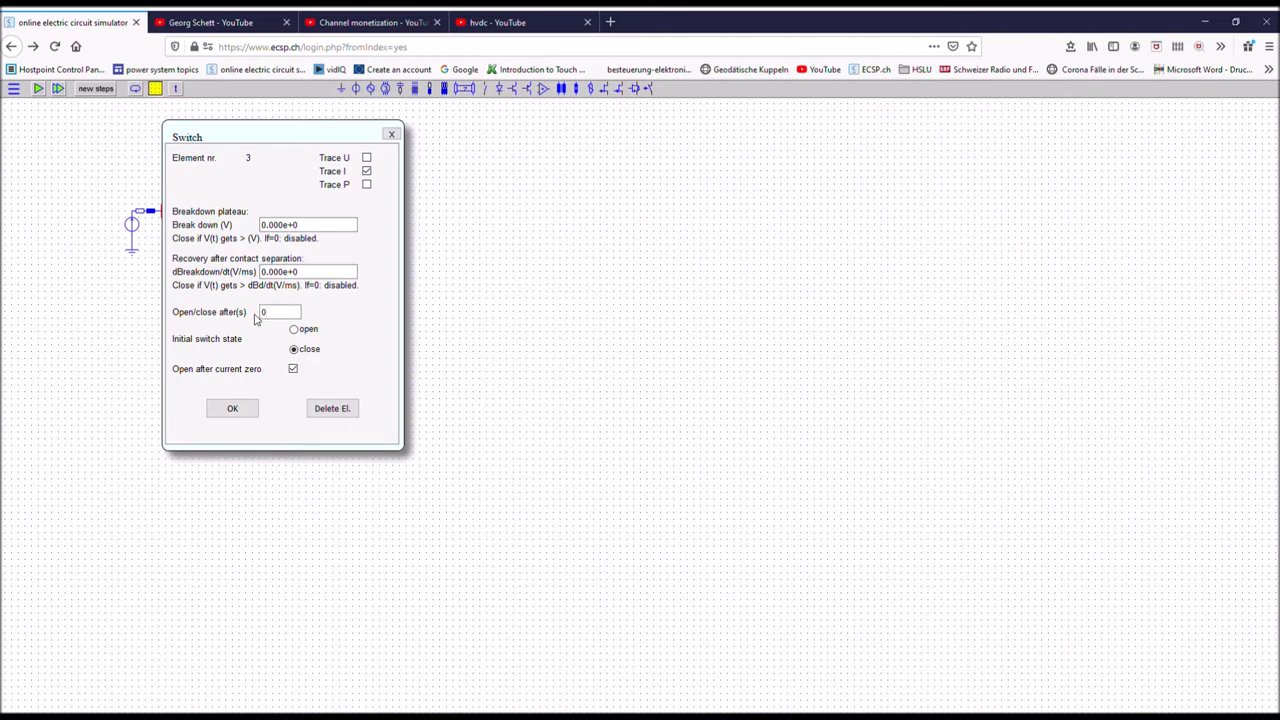
{"action": "type", "text": "0.01"}
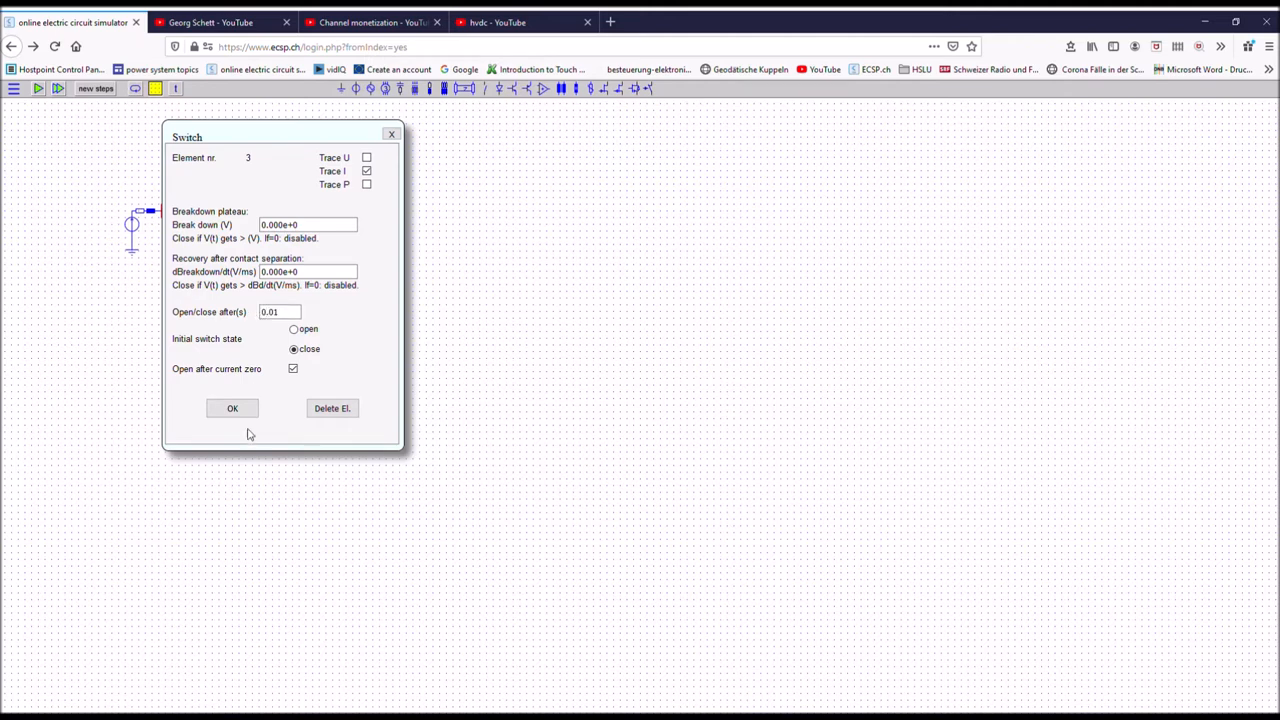
{"action": "mouse_move", "coordinate": [185, 425]}
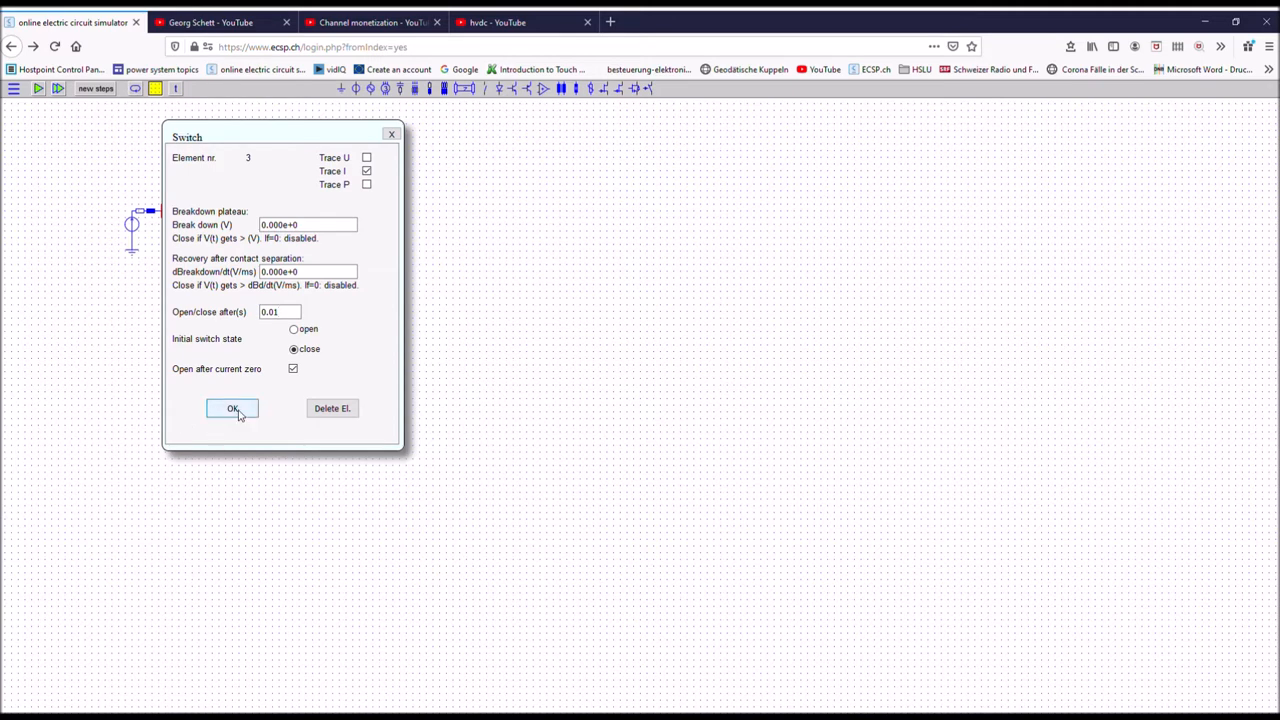
{"action": "left_click", "coordinate": [232, 408]}
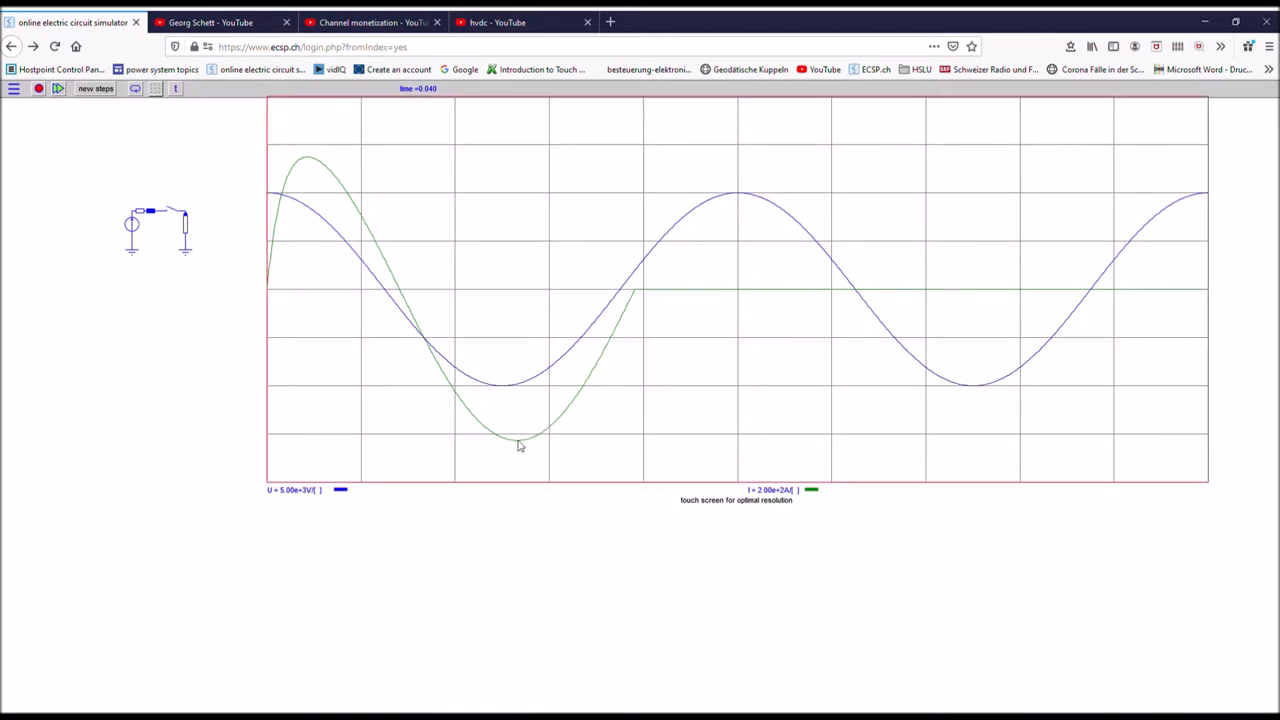
{"action": "mouse_move", "coordinate": [628, 300]}
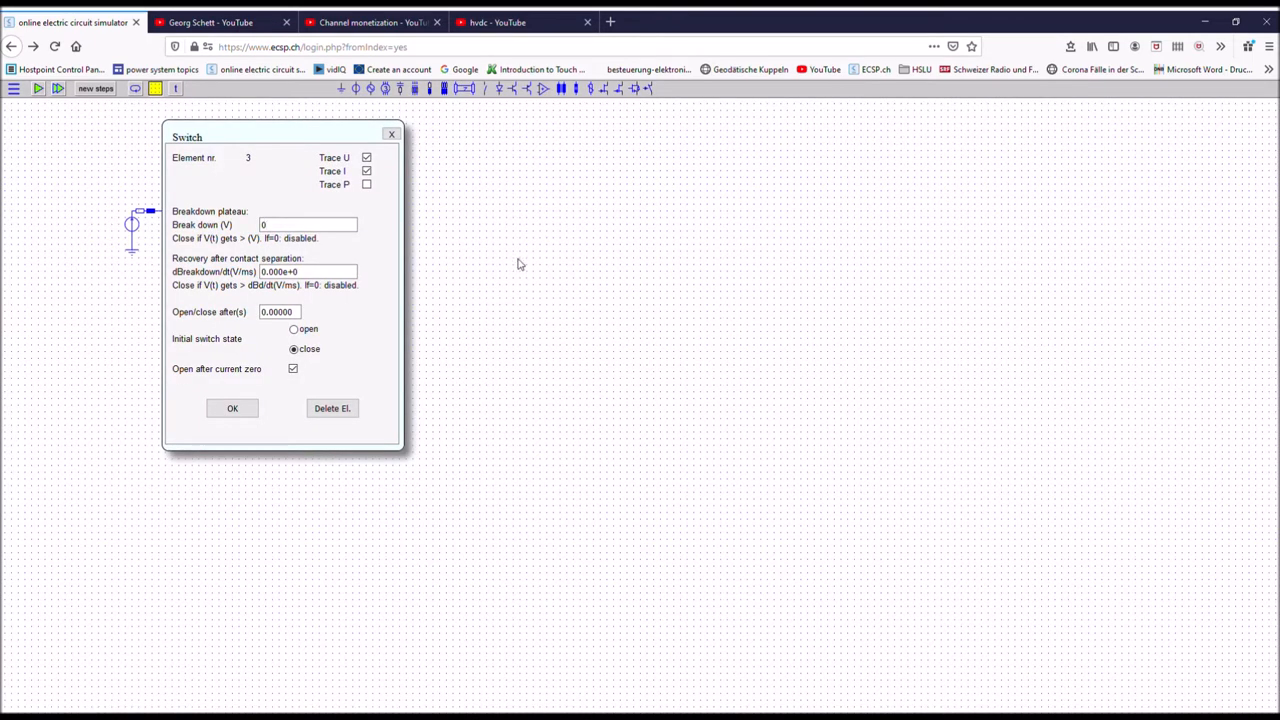
{"action": "mouse_move", "coordinate": [461, 311]}
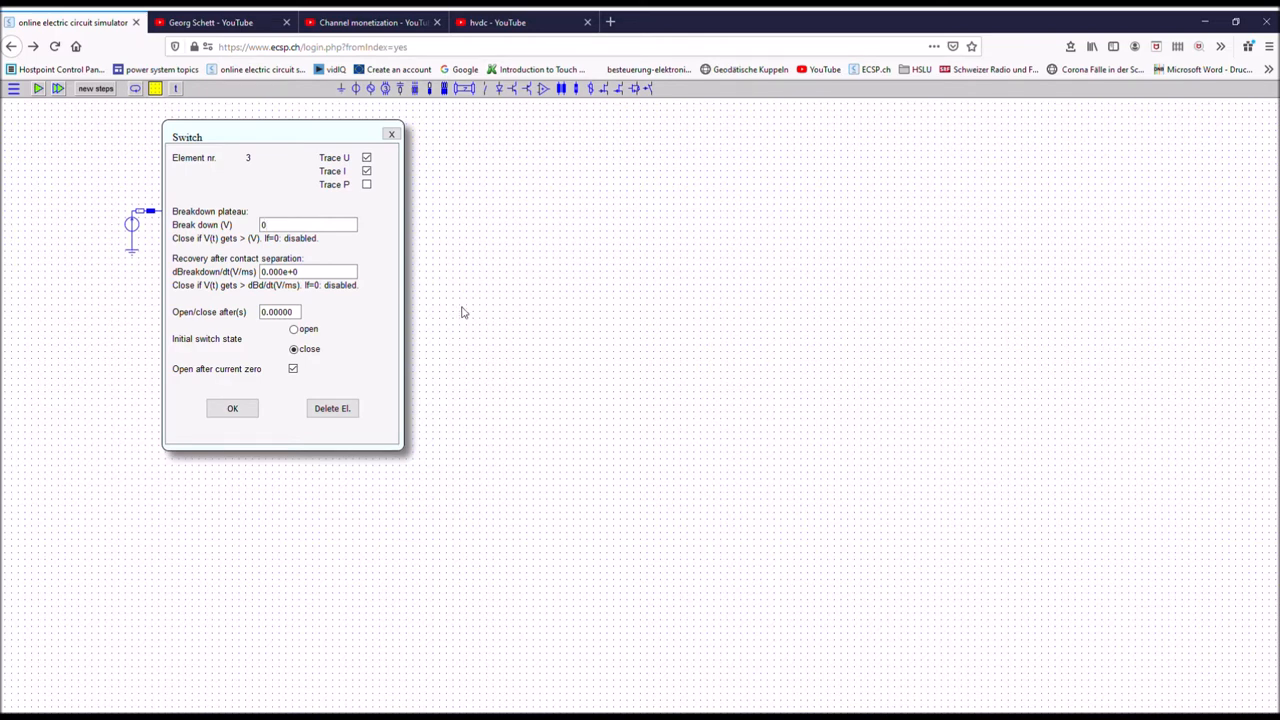
Start the switch open with a 58 V breakdown, then select the source phase angle
{"action": "left_click", "coordinate": [294, 329]}
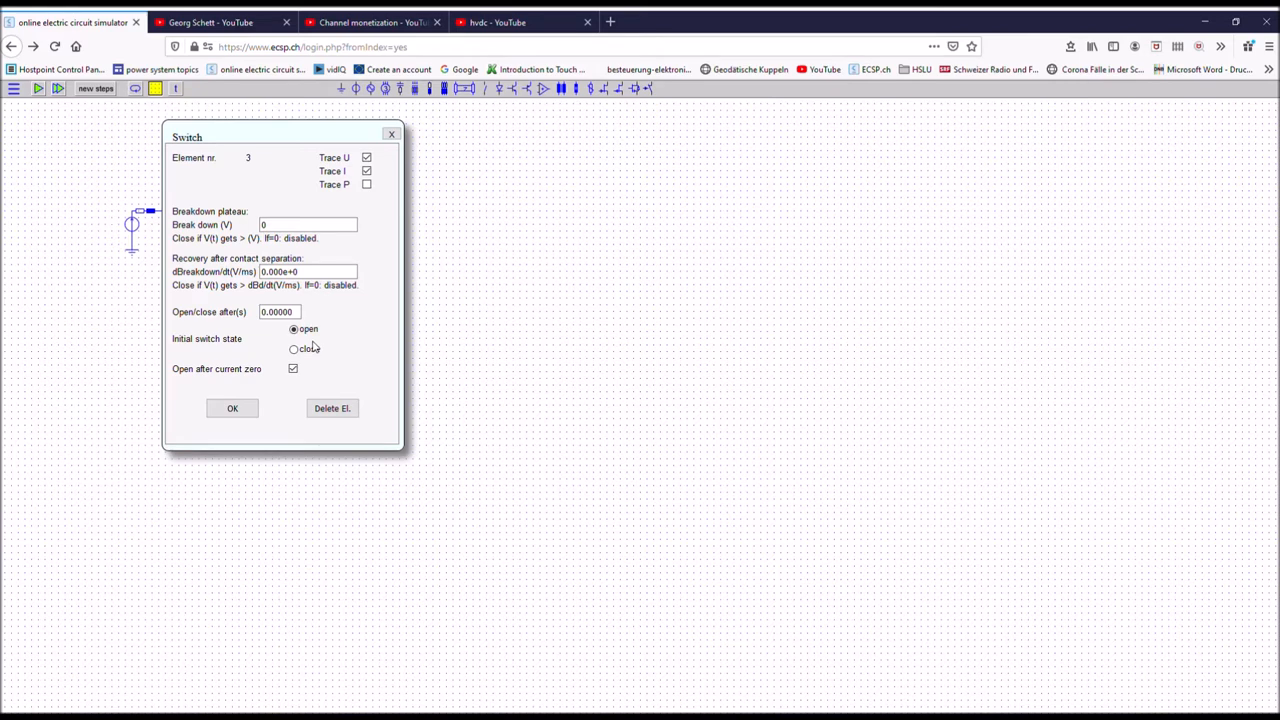
{"action": "left_click", "coordinate": [307, 224]}
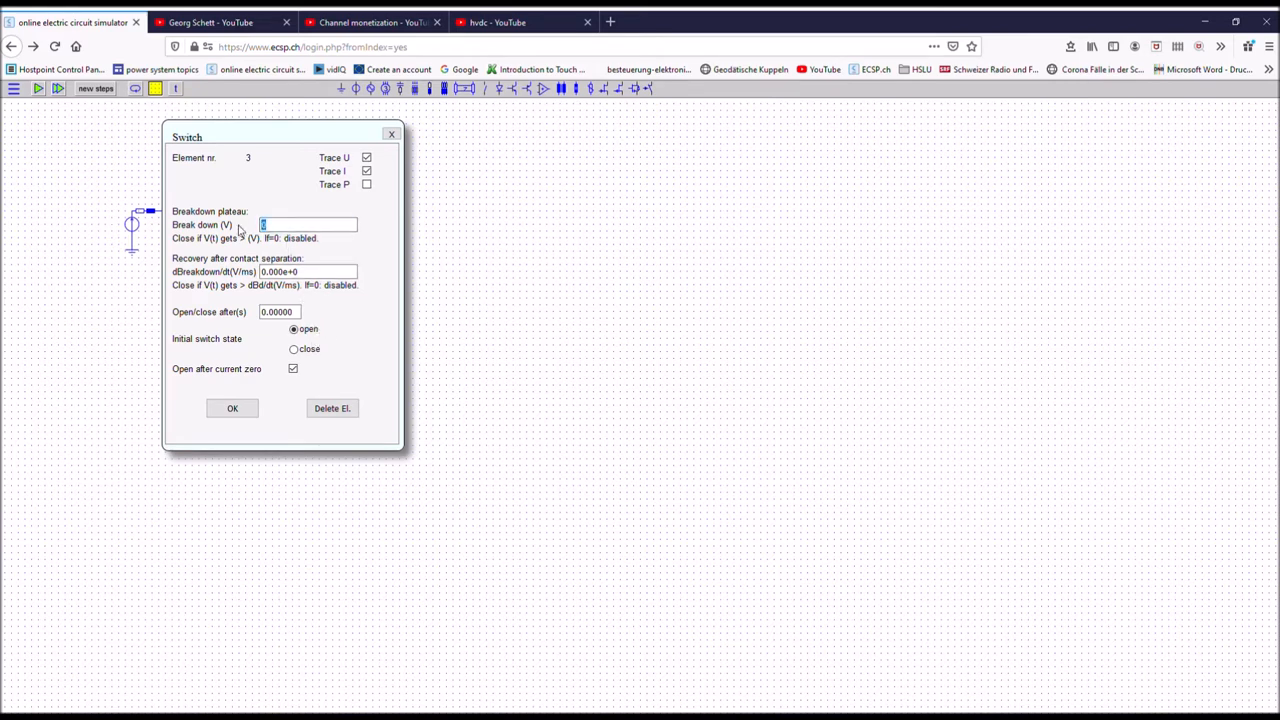
{"action": "type", "text": "58"}
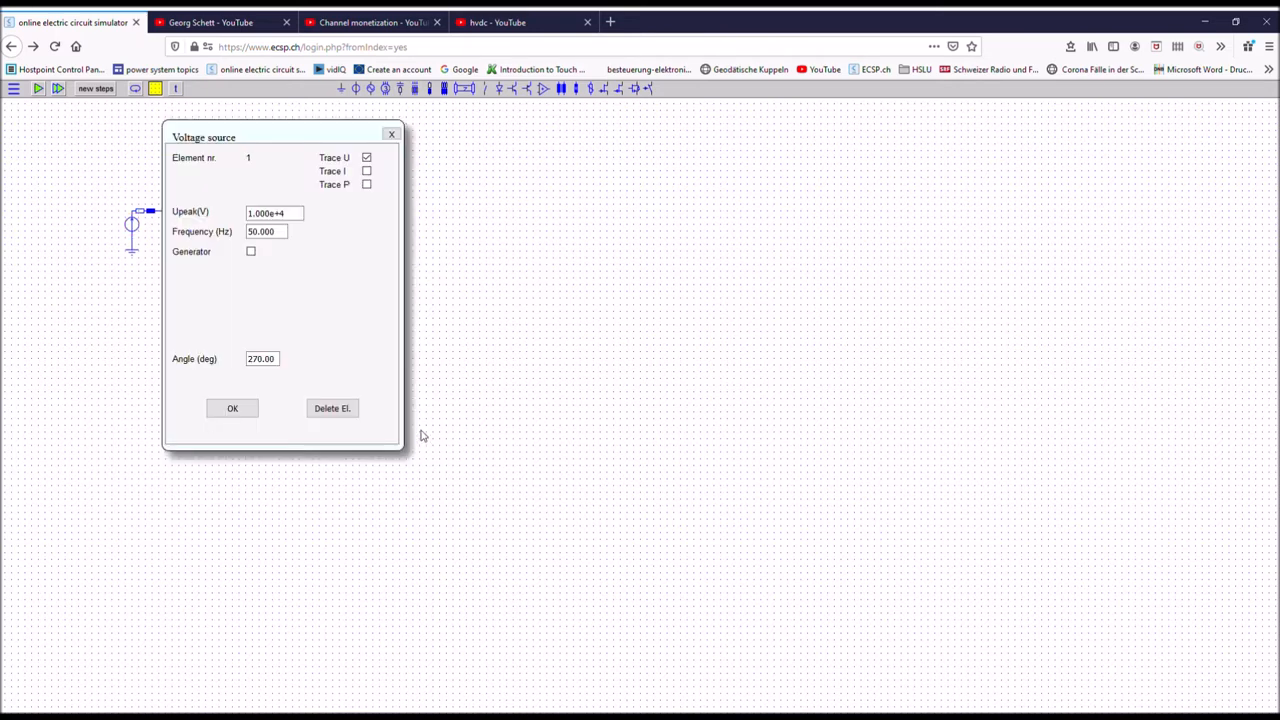
{"action": "left_click", "coordinate": [262, 358]}
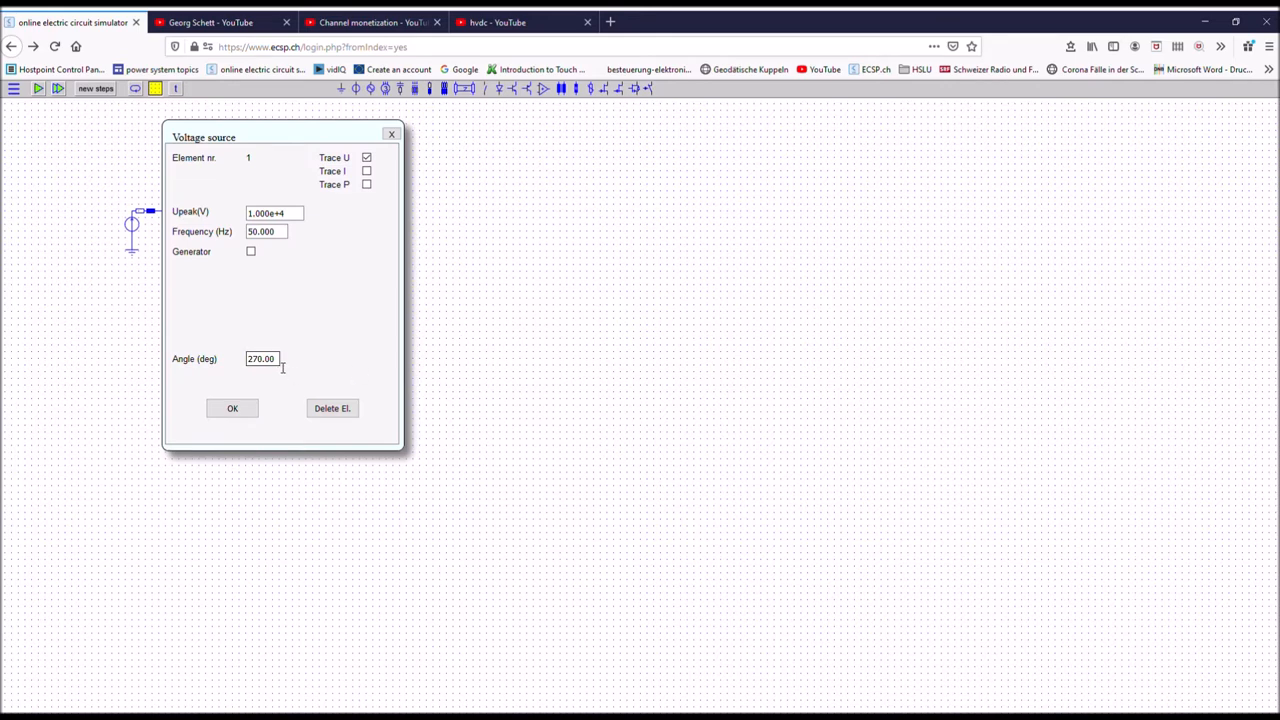
{"action": "triple_click", "coordinate": [261, 358]}
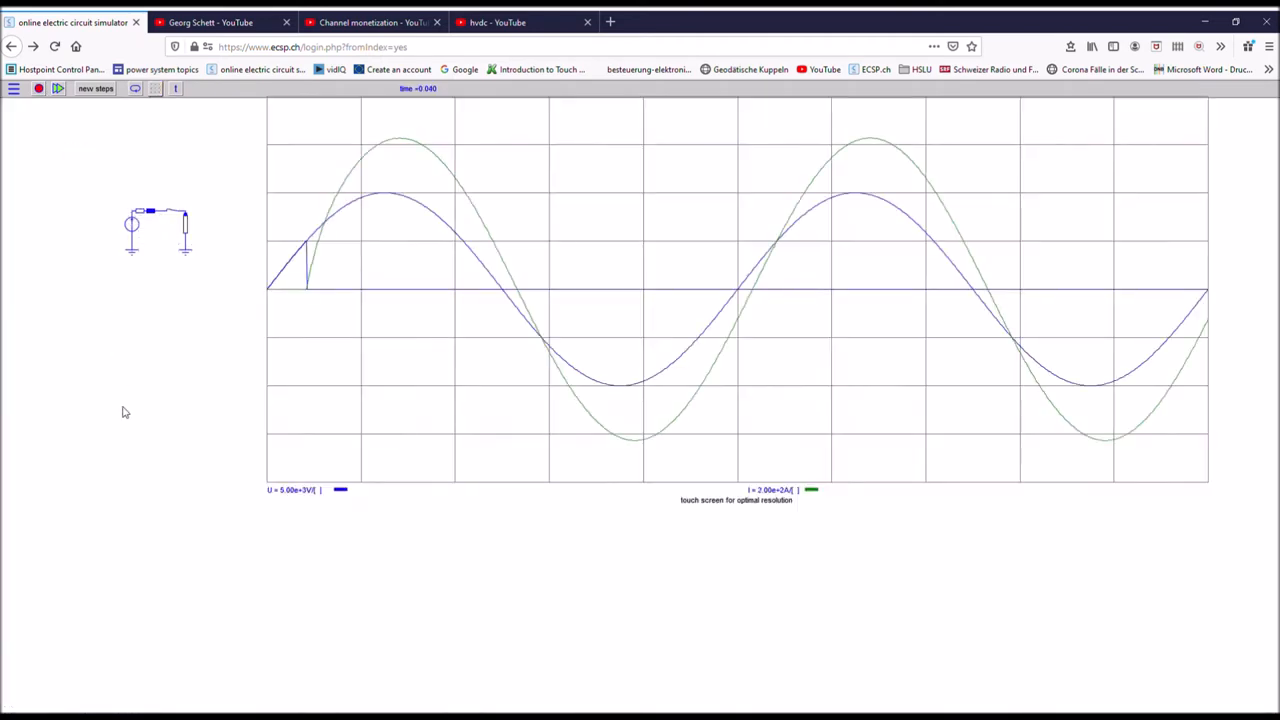
{"action": "mouse_move", "coordinate": [183, 197]}
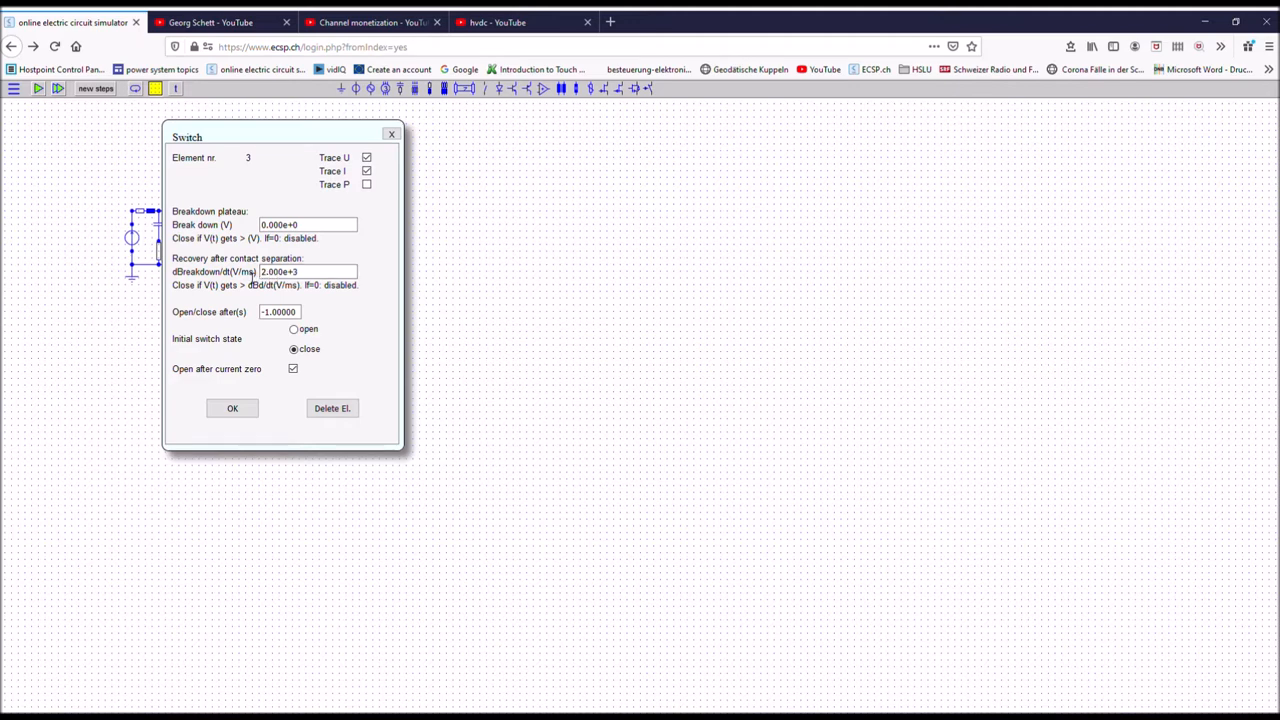
Change the switch's open/close time from -1 to 0.005 s, still starting closed
{"action": "left_click", "coordinate": [307, 271]}
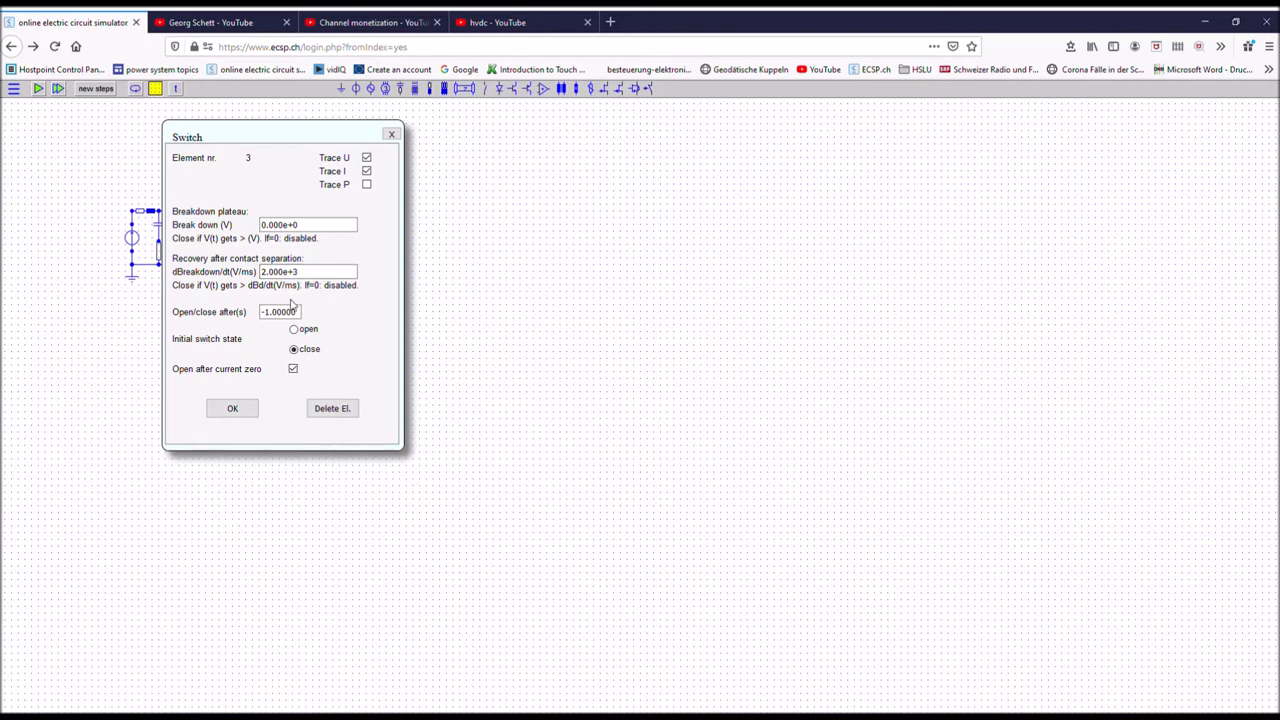
{"action": "left_click", "coordinate": [280, 311]}
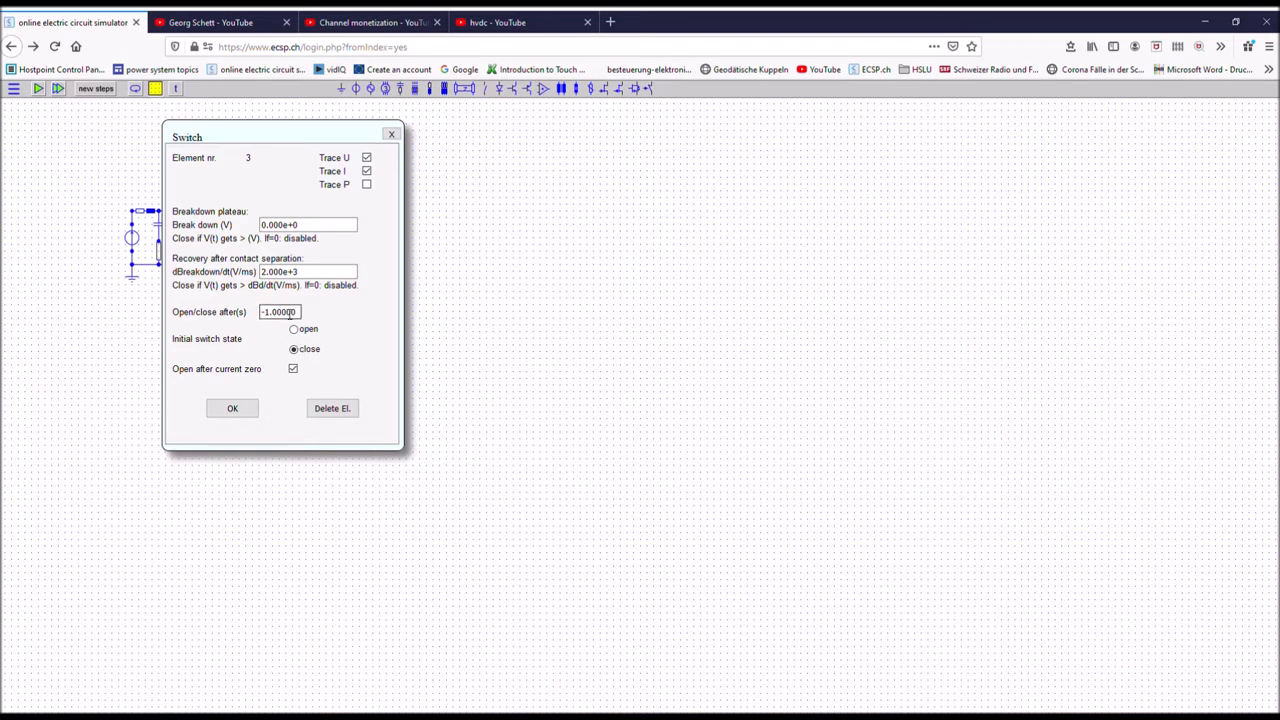
{"action": "left_click", "coordinate": [280, 311]}
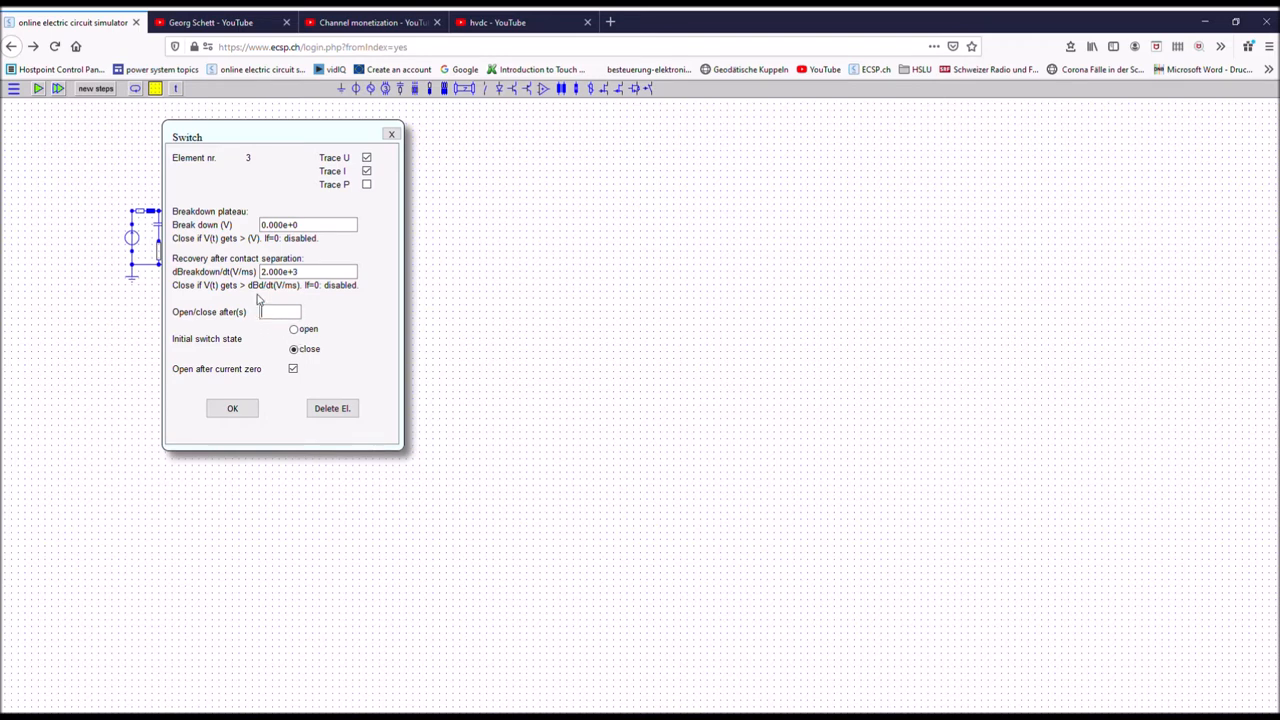
{"action": "type", "text": "0.005"}
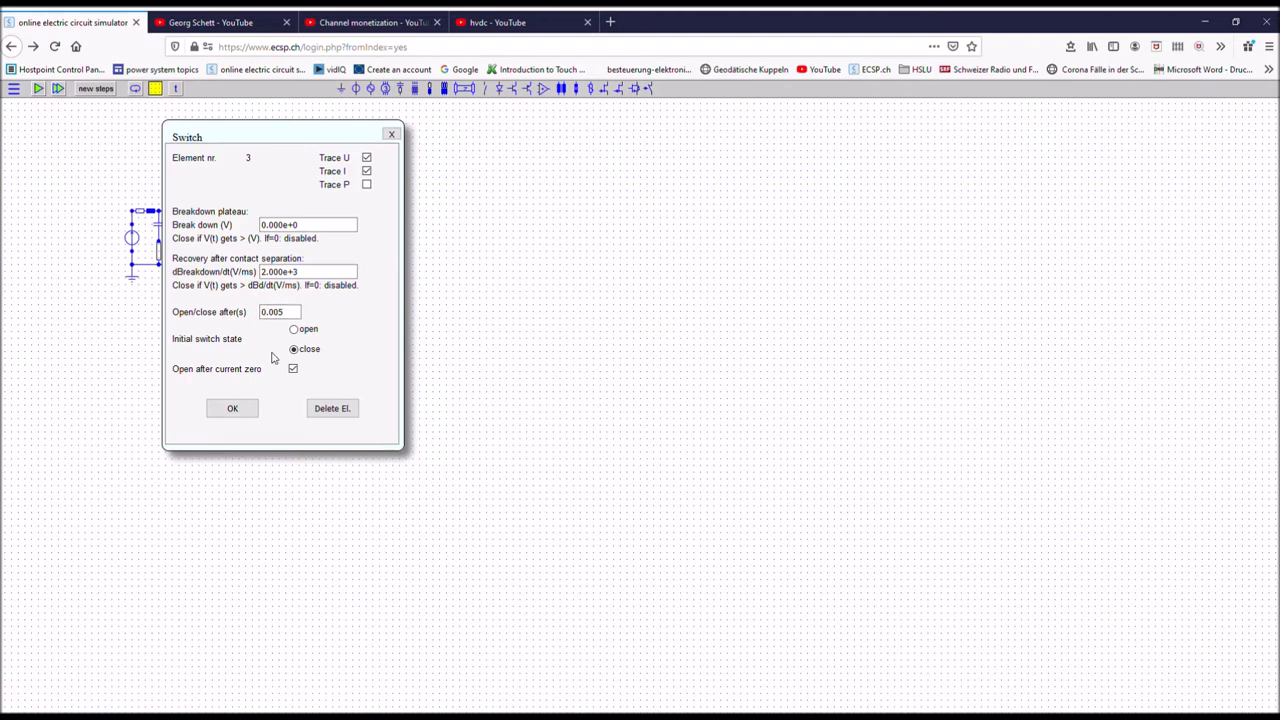
{"action": "mouse_move", "coordinate": [278, 344]}
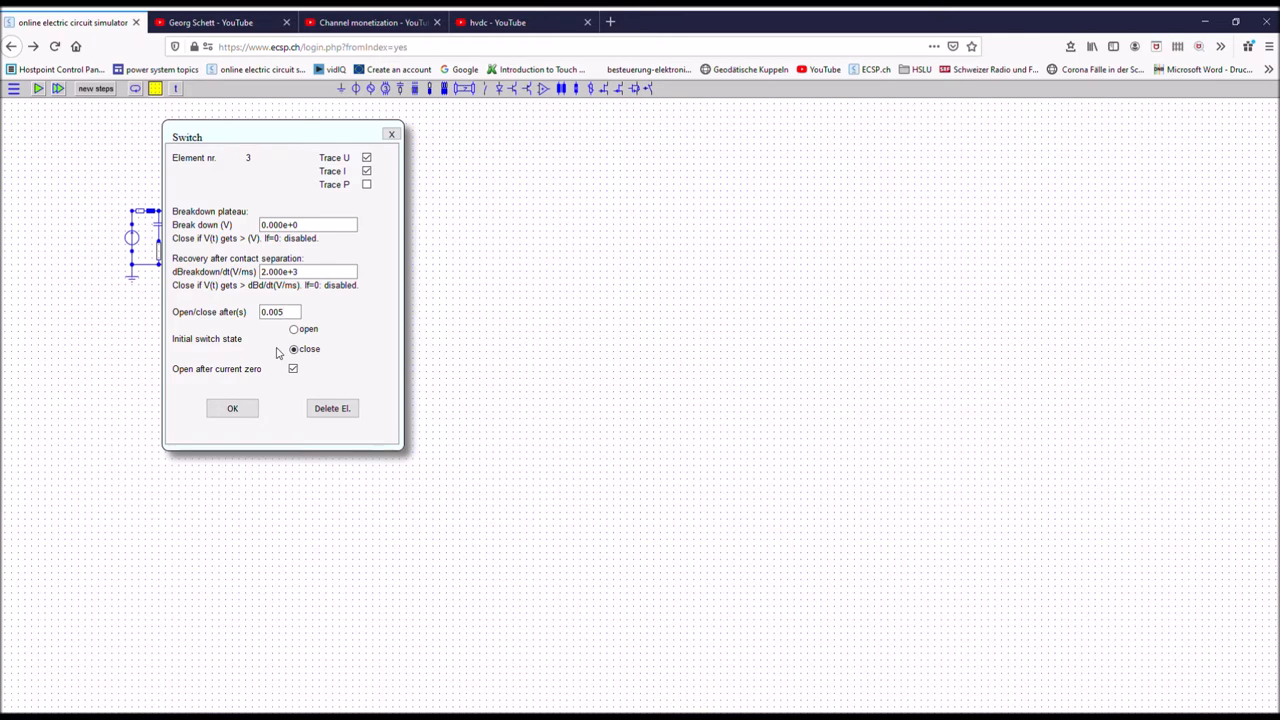
{"action": "left_click", "coordinate": [278, 312]}
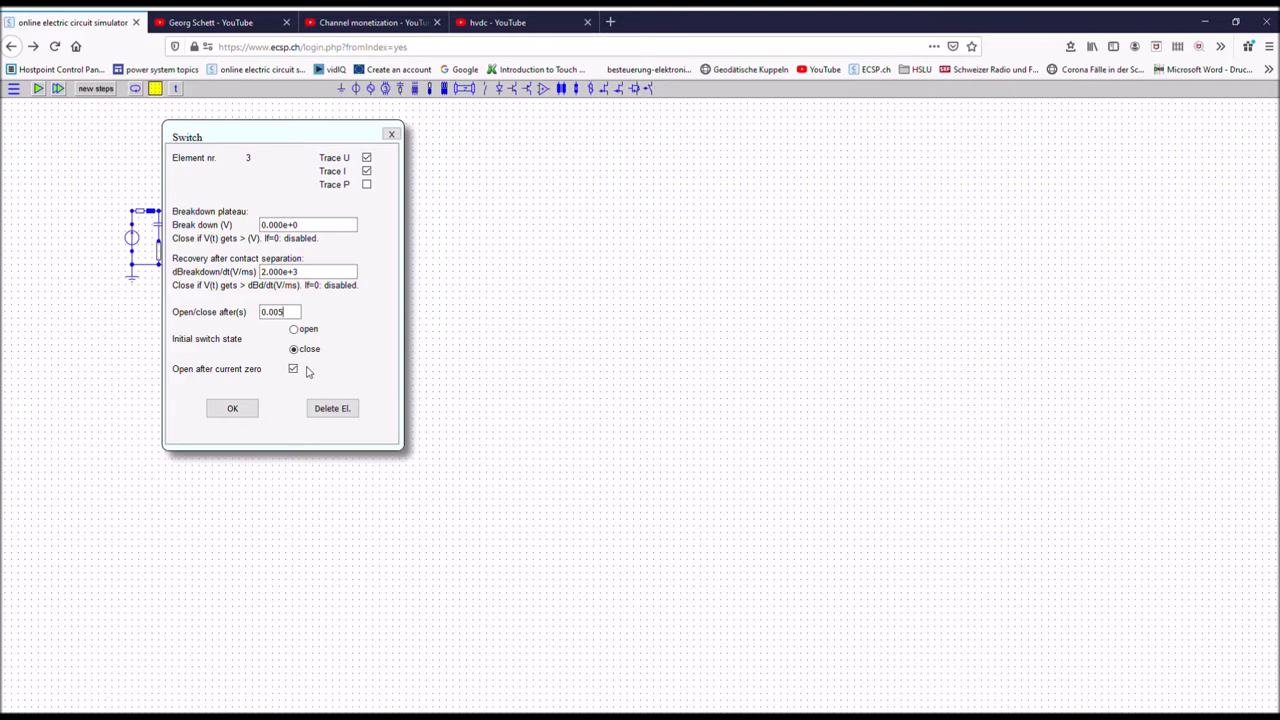
{"action": "mouse_move", "coordinate": [307, 370]}
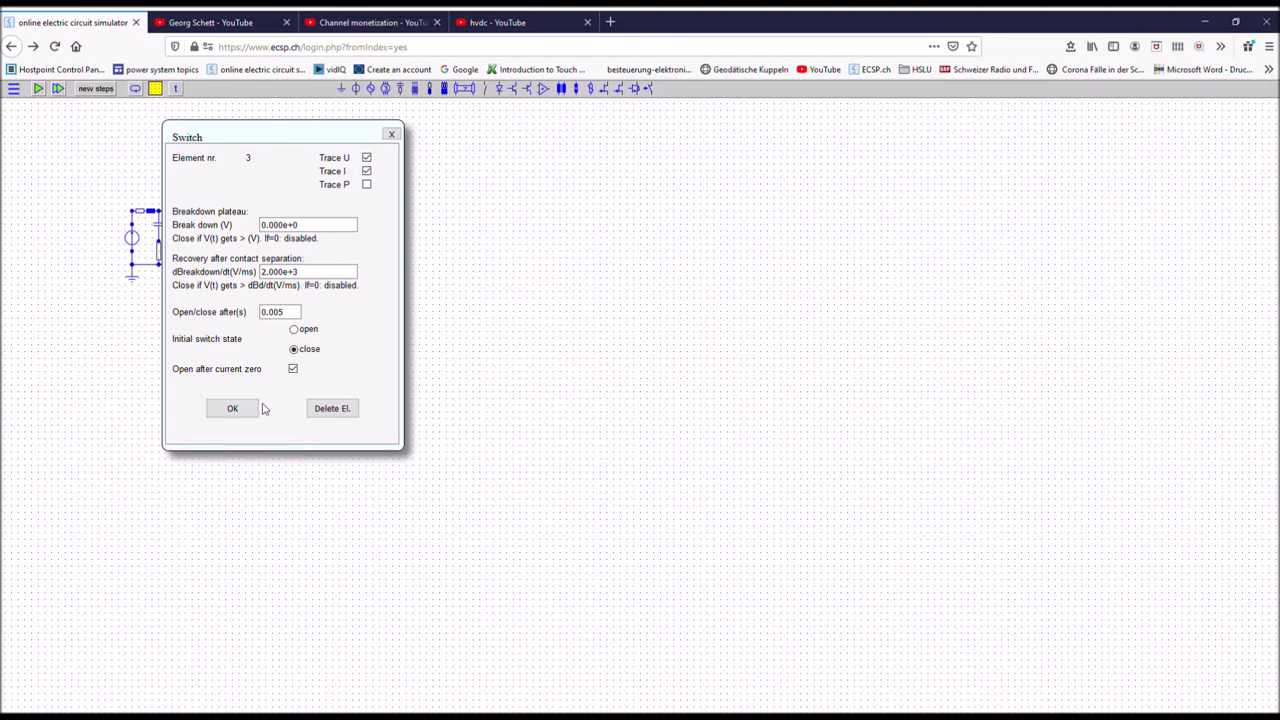
Confirm the switch settings and simulate the opening, breakdown spike and recovery
{"action": "left_click", "coordinate": [232, 408]}
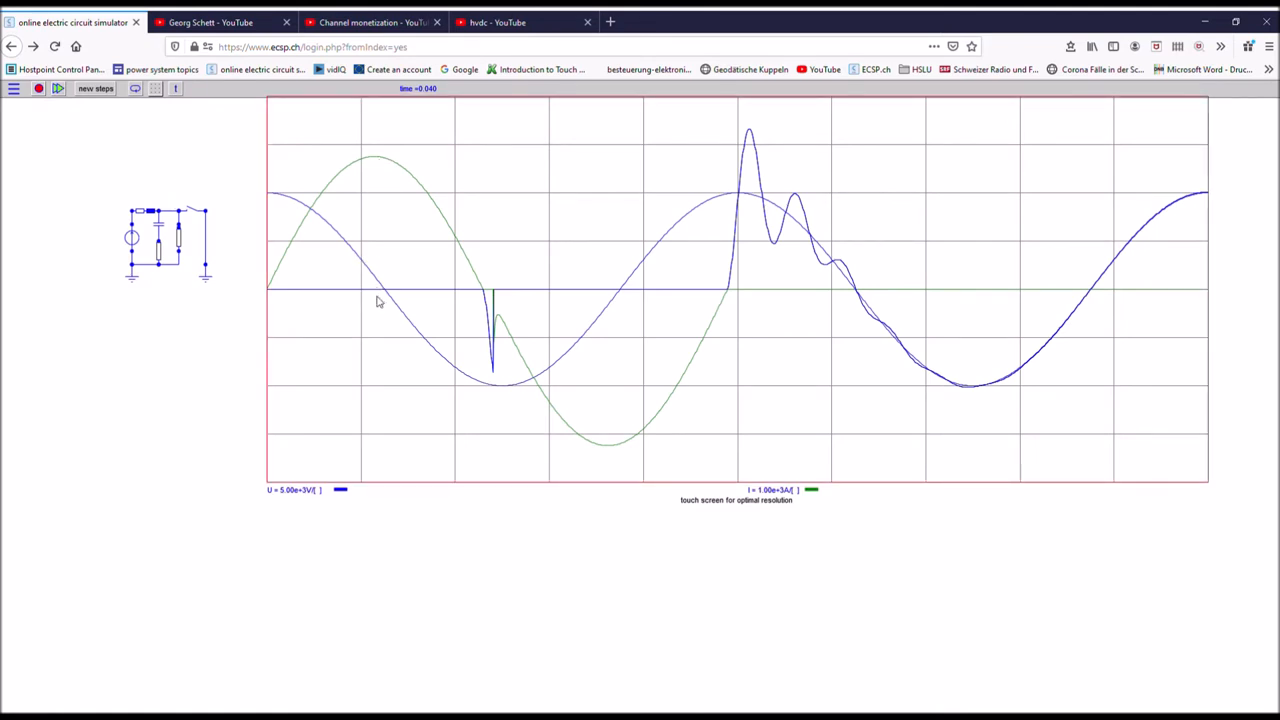
{"action": "mouse_move", "coordinate": [385, 298]}
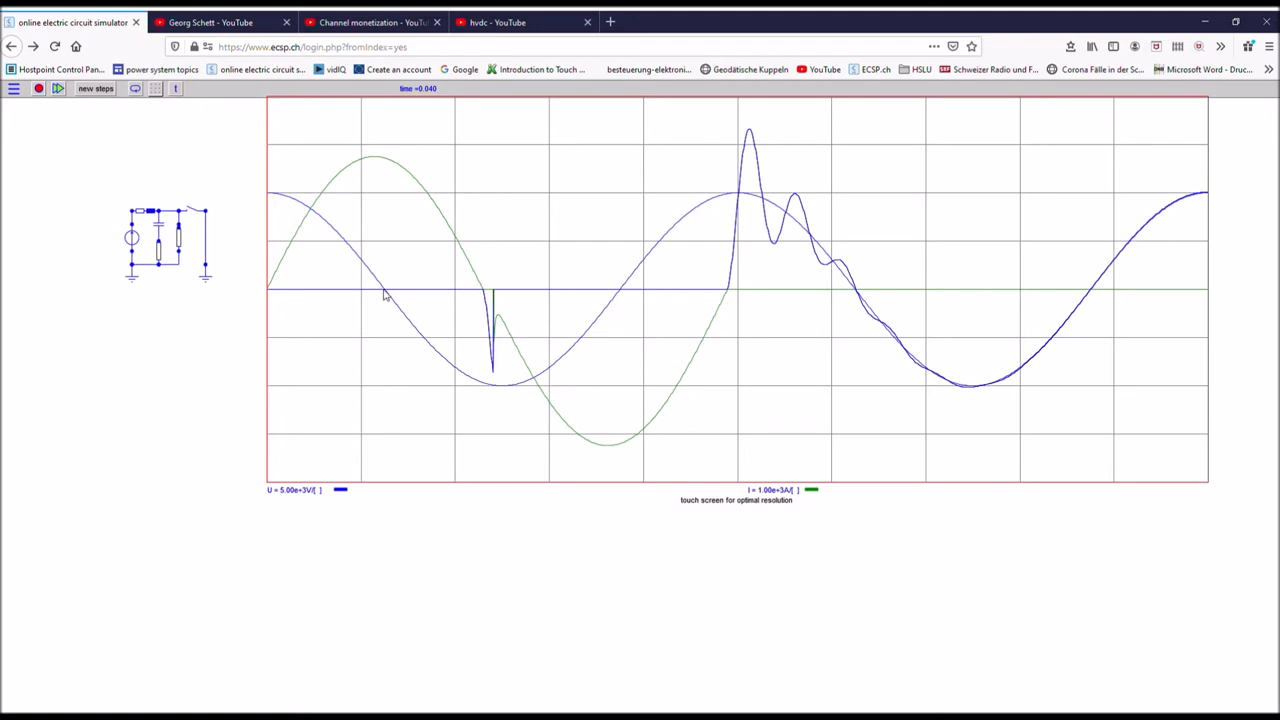
{"action": "mouse_move", "coordinate": [397, 303]}
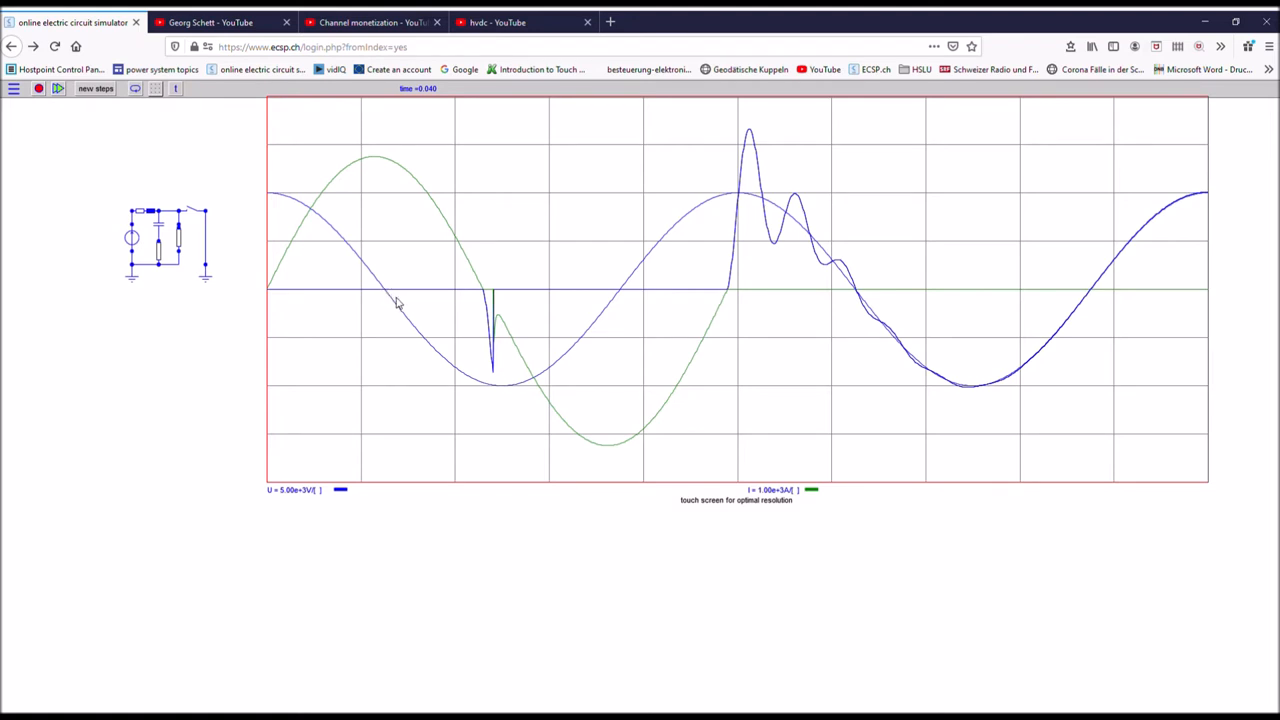
{"action": "mouse_move", "coordinate": [448, 346]}
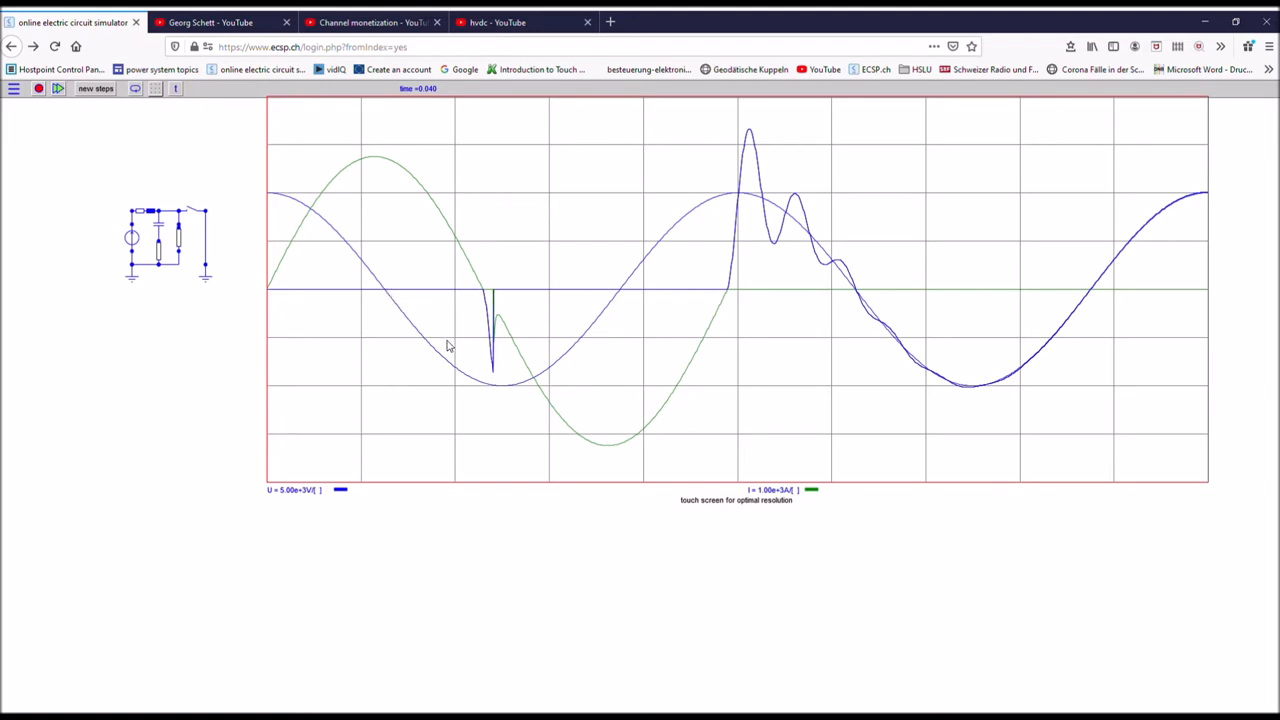
{"action": "mouse_move", "coordinate": [482, 372]}
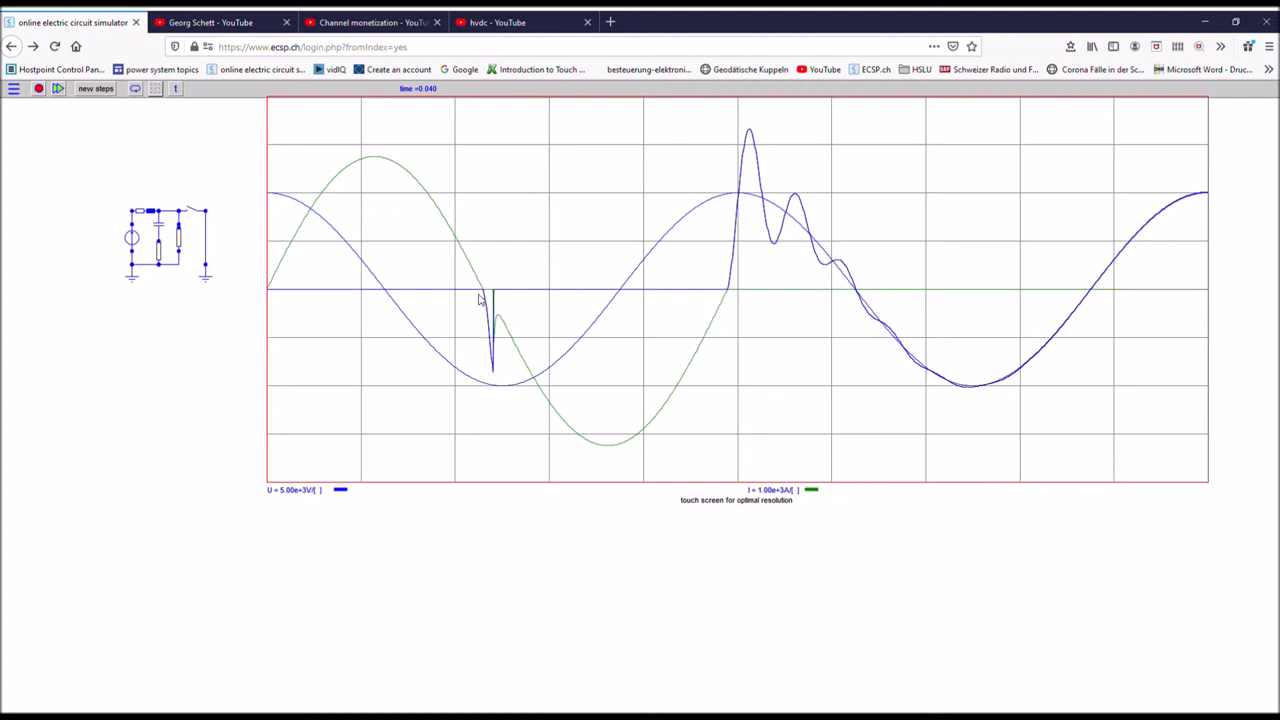
{"action": "mouse_move", "coordinate": [487, 377]}
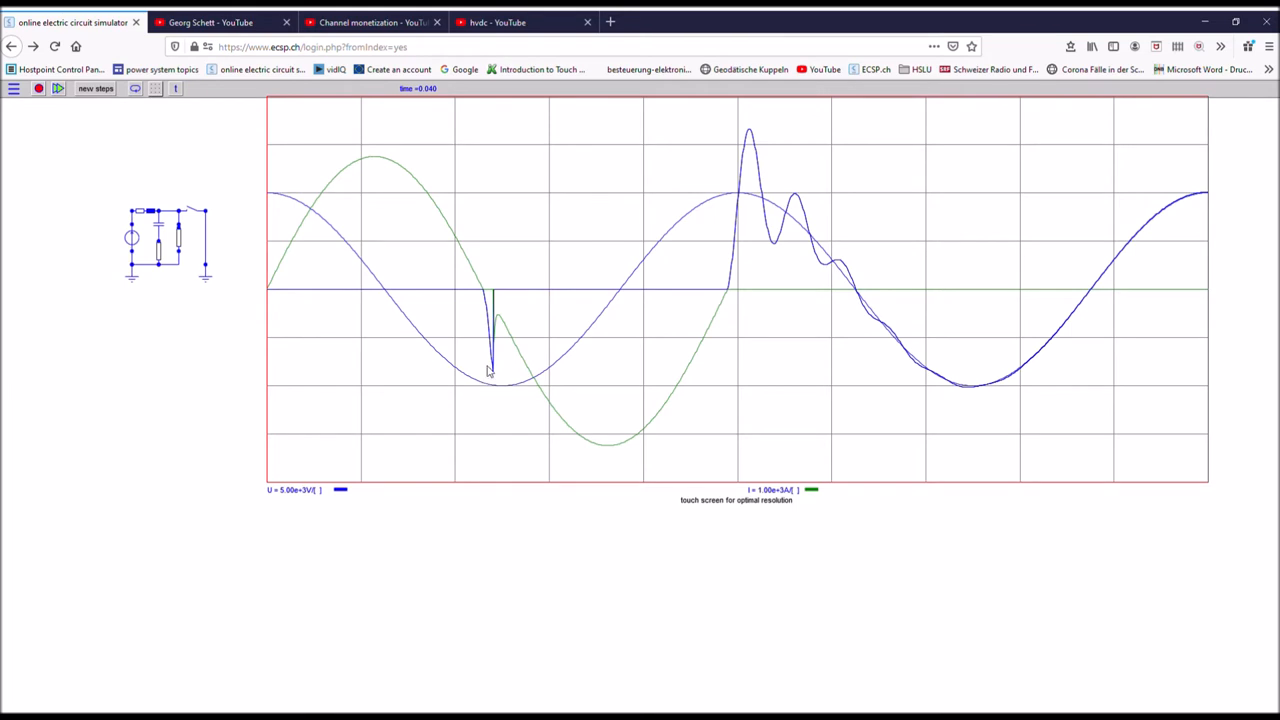
{"action": "mouse_move", "coordinate": [888, 138]}
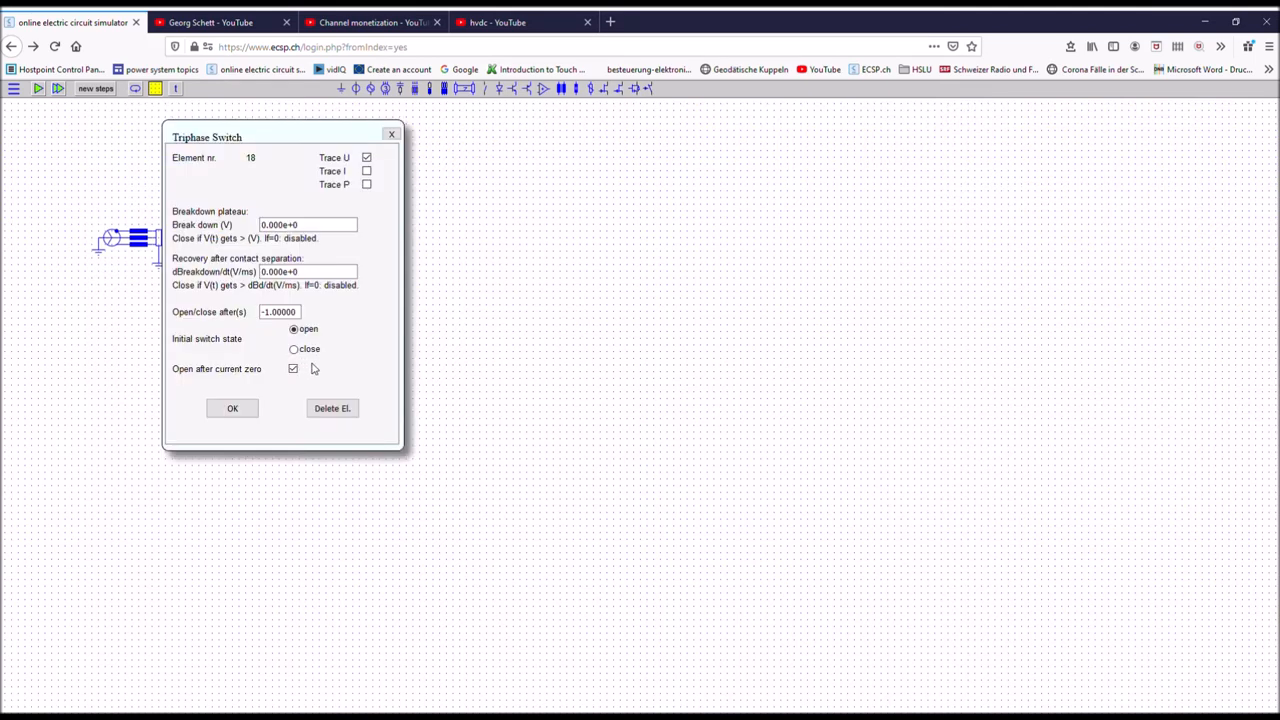
{"action": "mouse_move", "coordinate": [293, 349]}
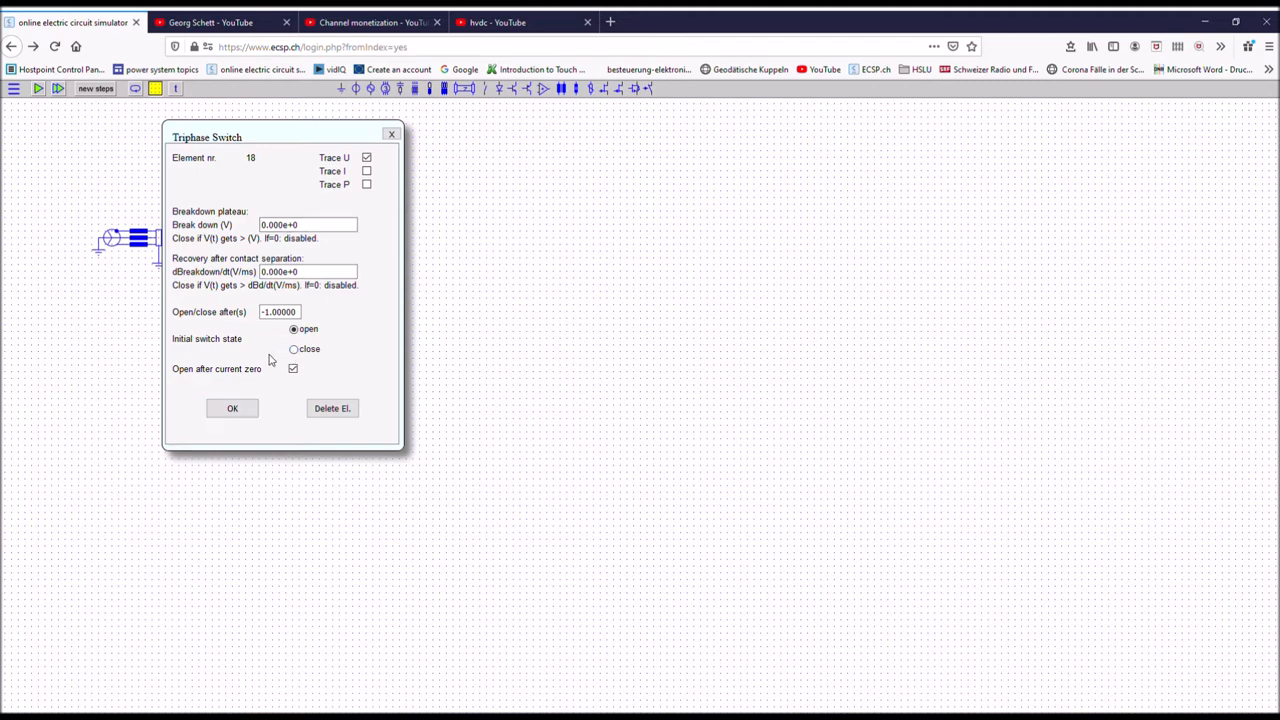
Start the triphase switch closed, opening after 0.01 s, with current tracing enabled
{"action": "left_click", "coordinate": [293, 348]}
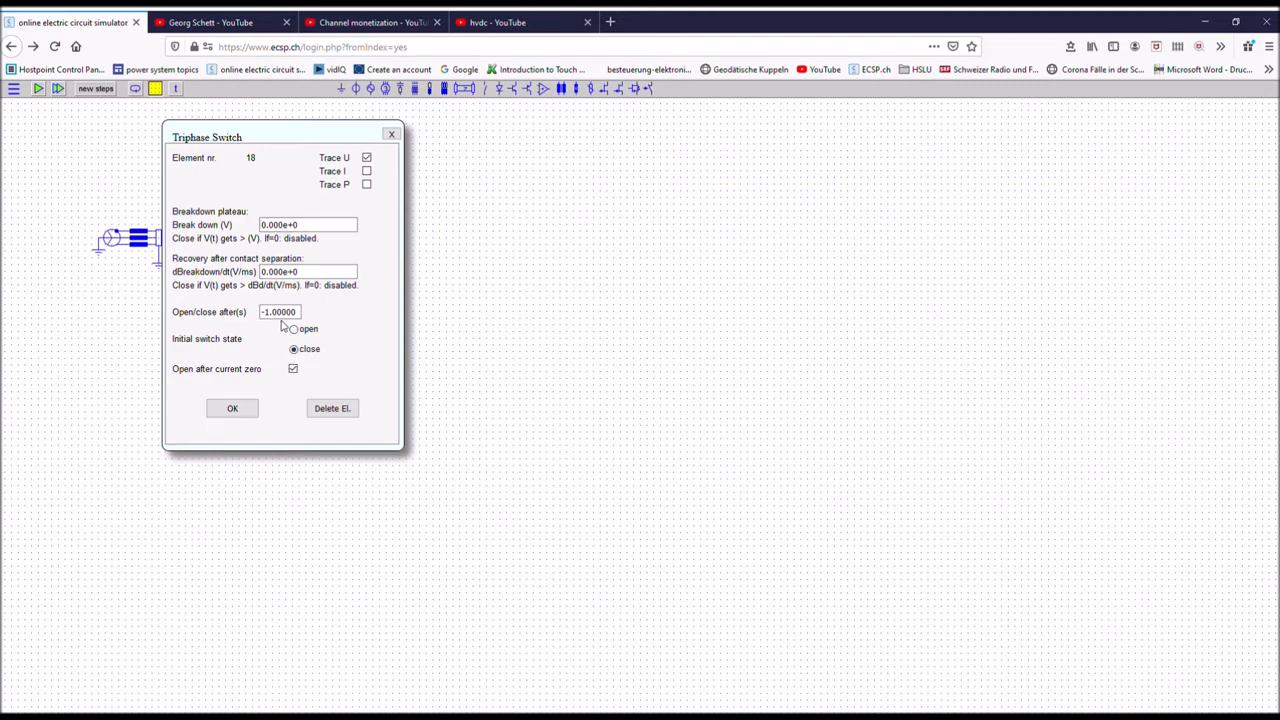
{"action": "left_click", "coordinate": [280, 312]}
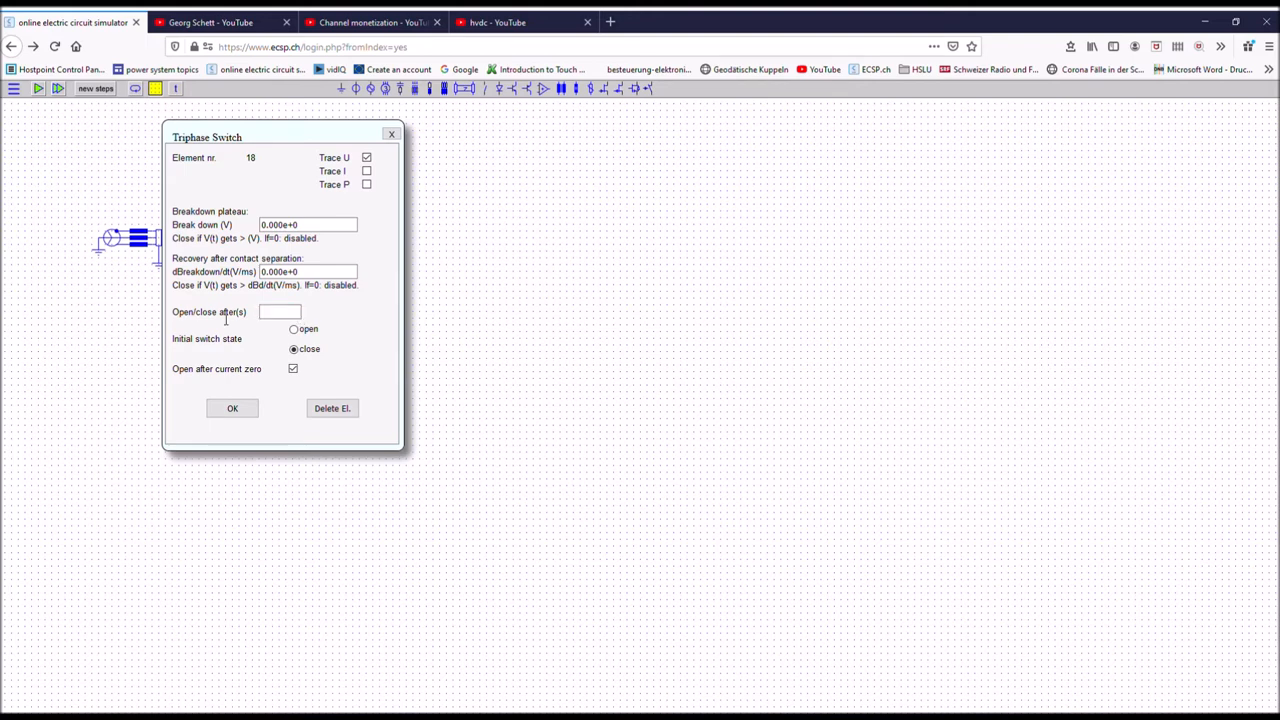
{"action": "type", "text": "0.01"}
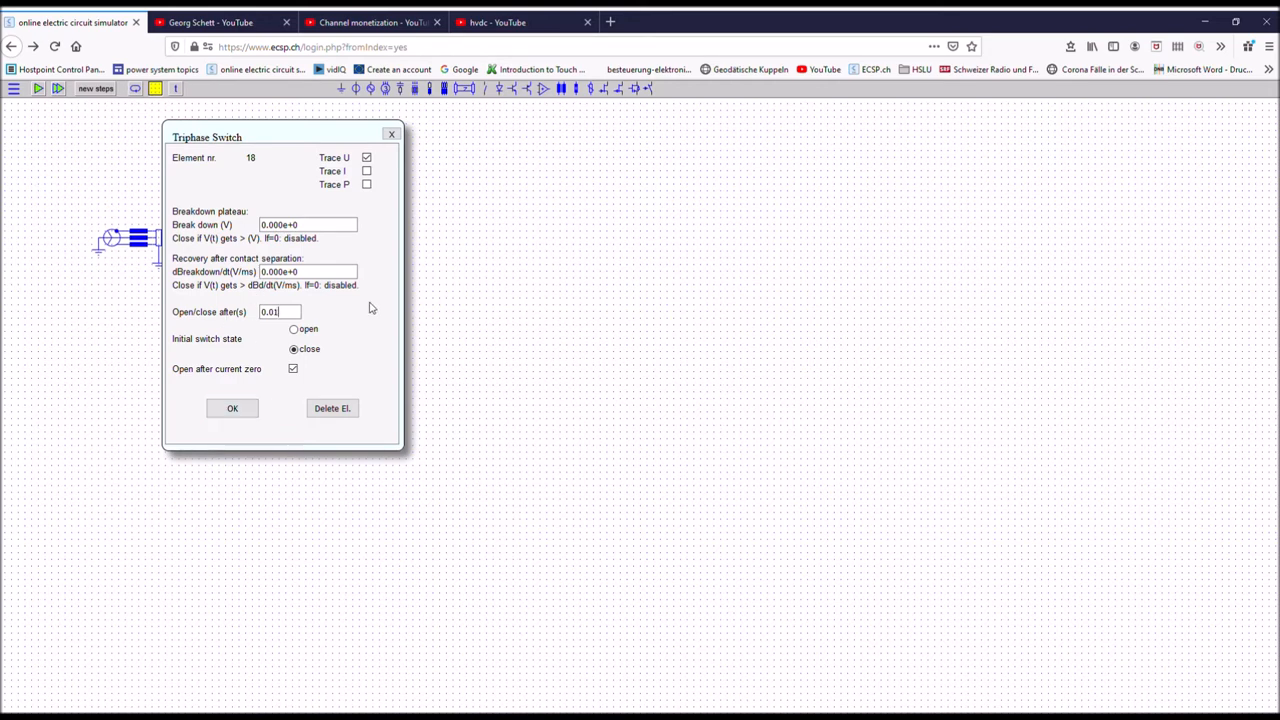
{"action": "left_click", "coordinate": [367, 171]}
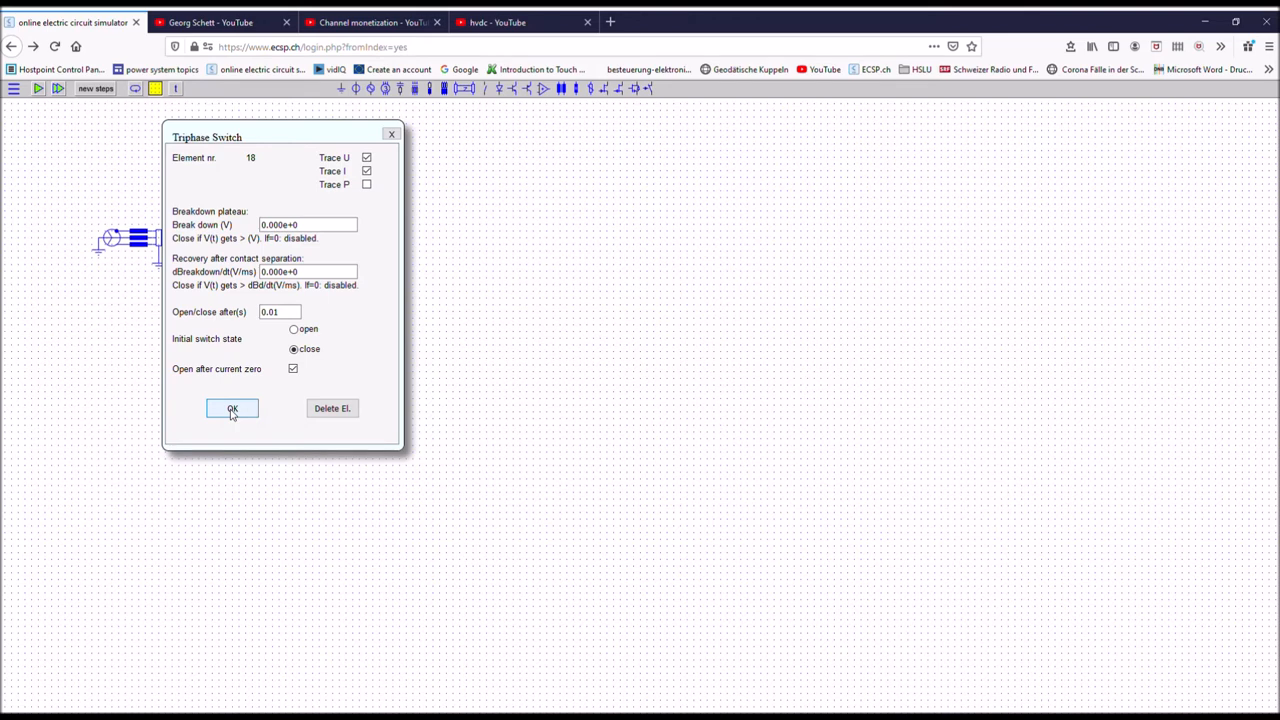
{"action": "left_click", "coordinate": [231, 409]}
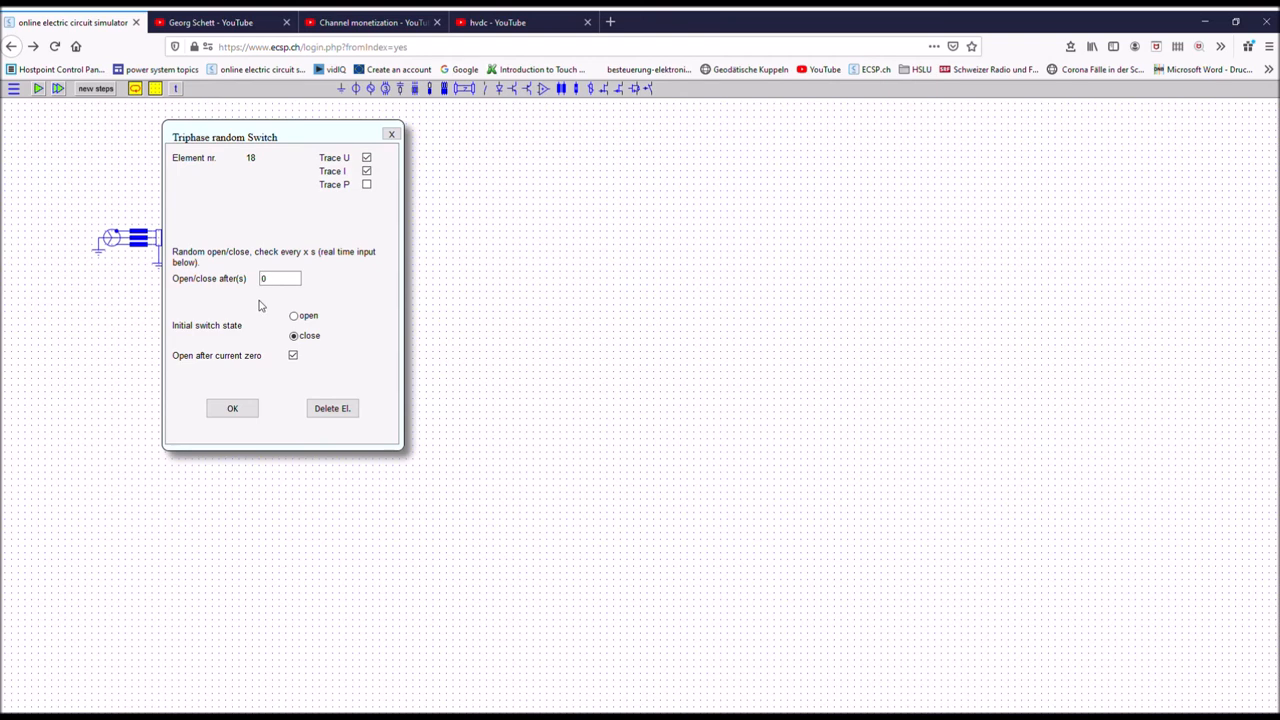
Give the triphase random switch a 2 s open/close interval and confirm
{"action": "type", "text": "2.00000"}
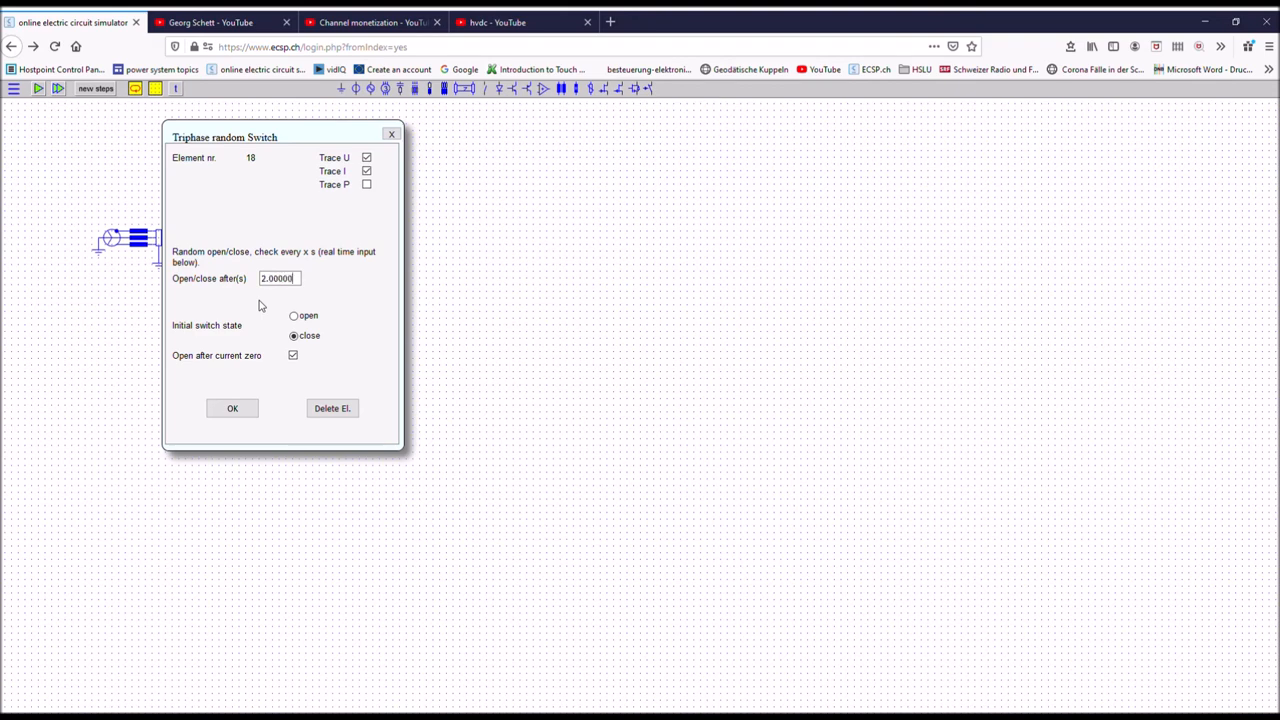
{"action": "mouse_move", "coordinate": [258, 297]}
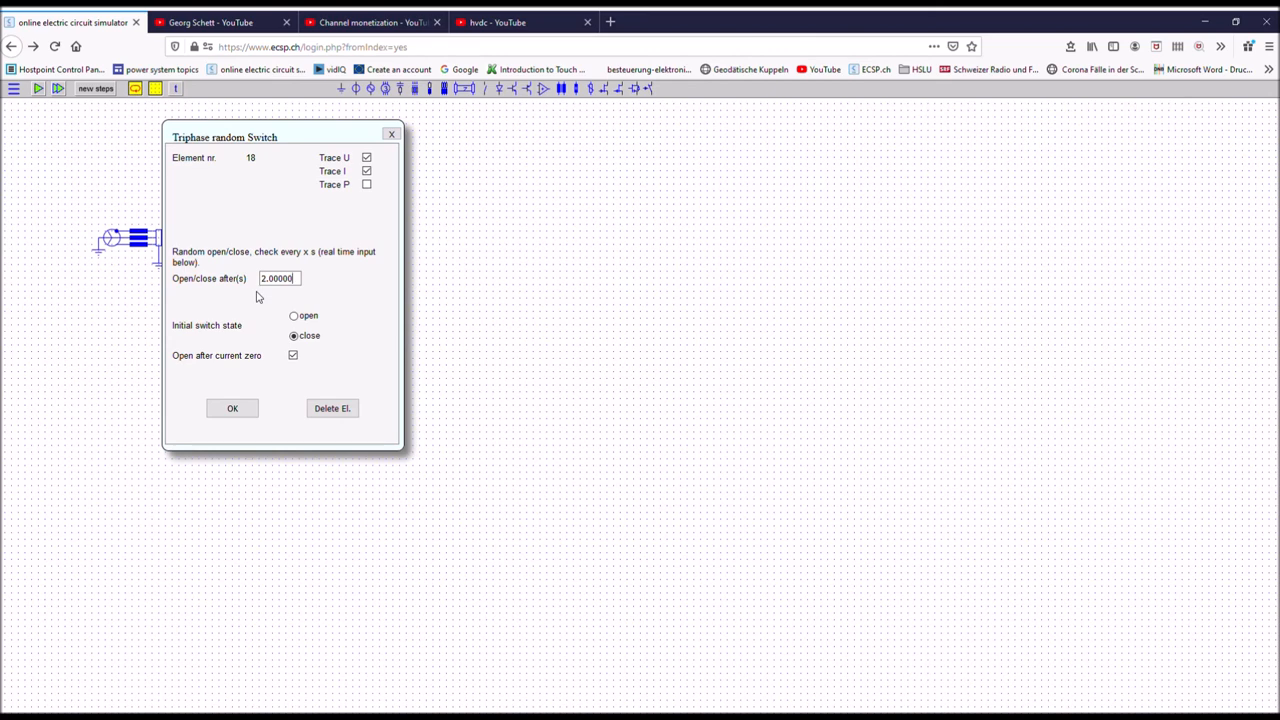
{"action": "mouse_move", "coordinate": [256, 327]}
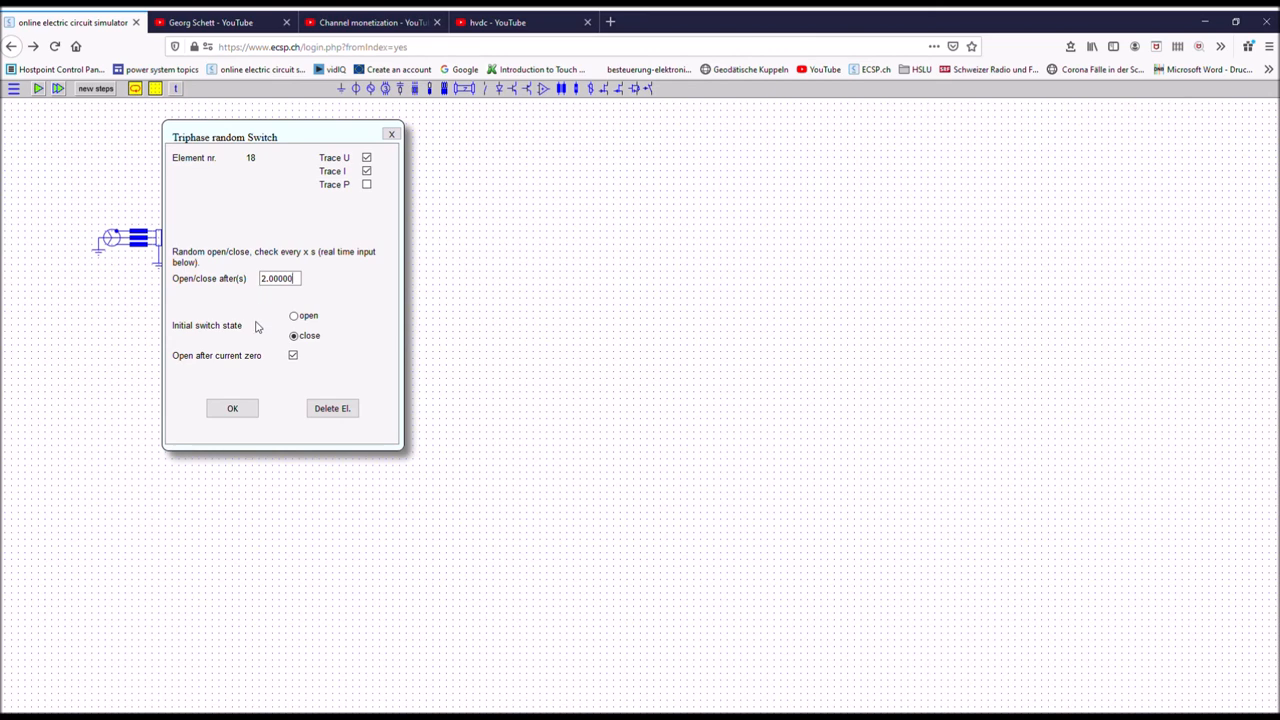
{"action": "left_click", "coordinate": [232, 408]}
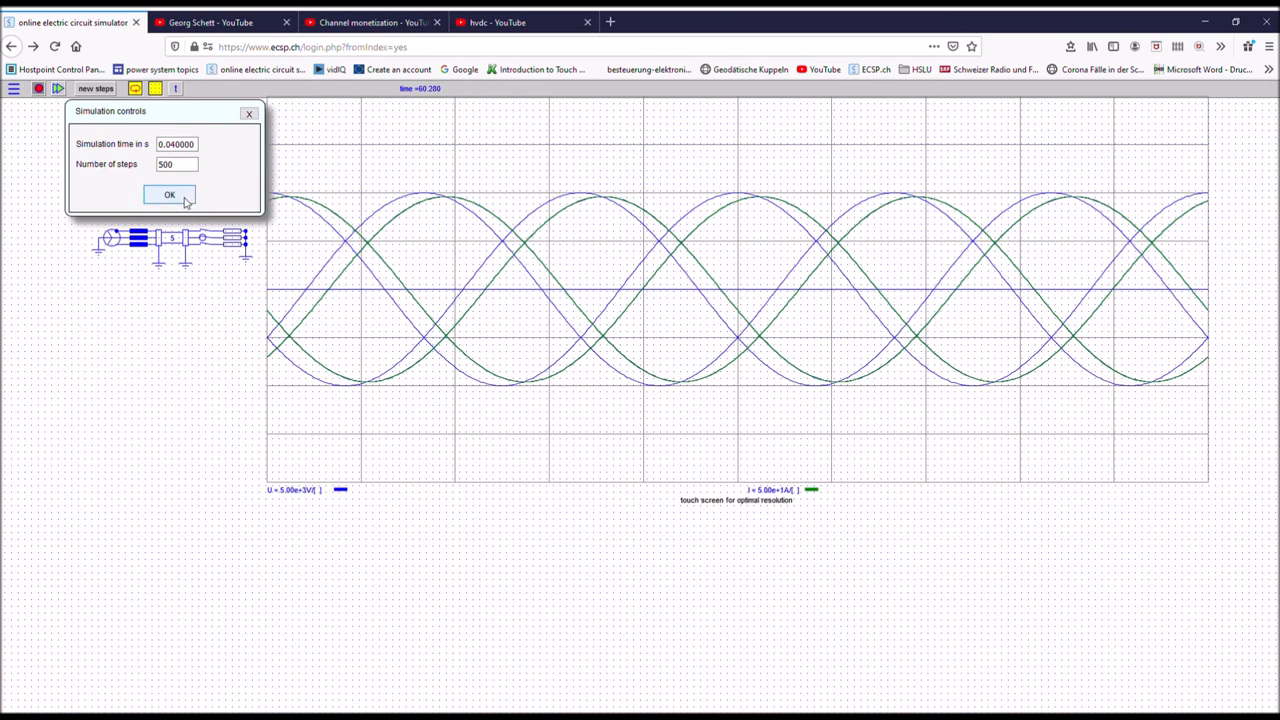
Accept the simulation time and step settings to start the continuous three-phase run
{"action": "left_click", "coordinate": [169, 194]}
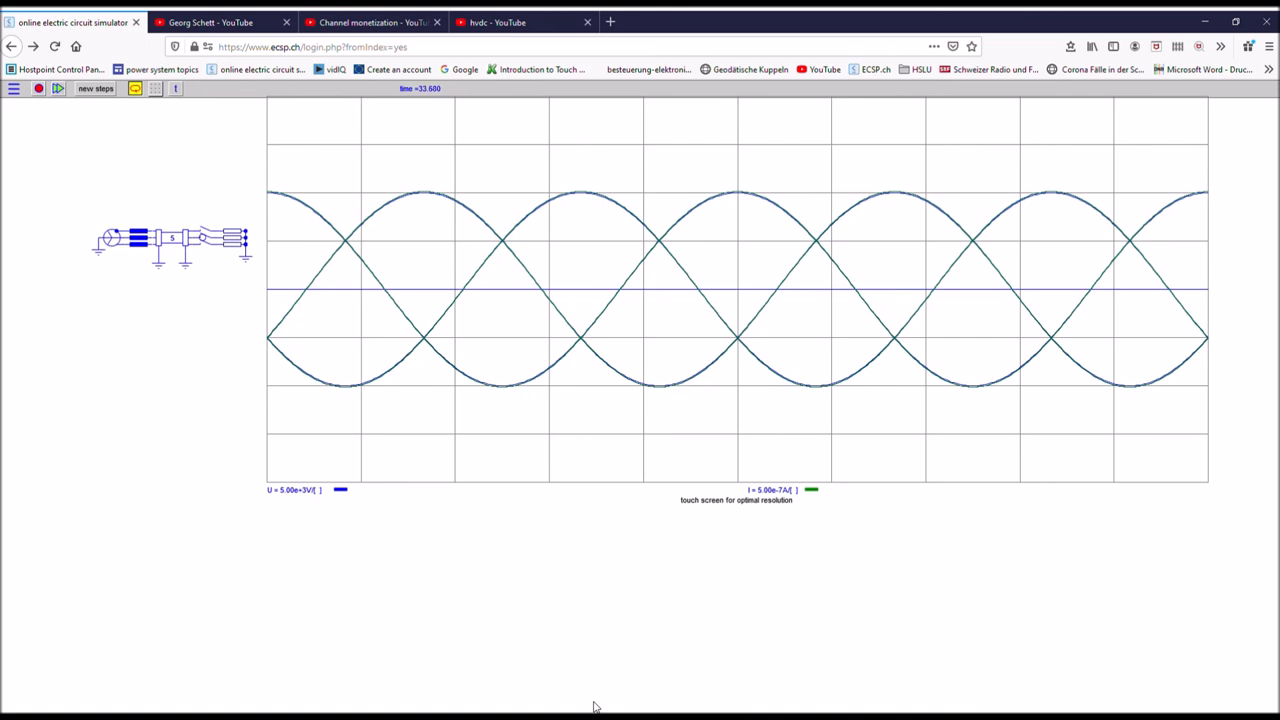
{"action": "mouse_move", "coordinate": [909, 652]}
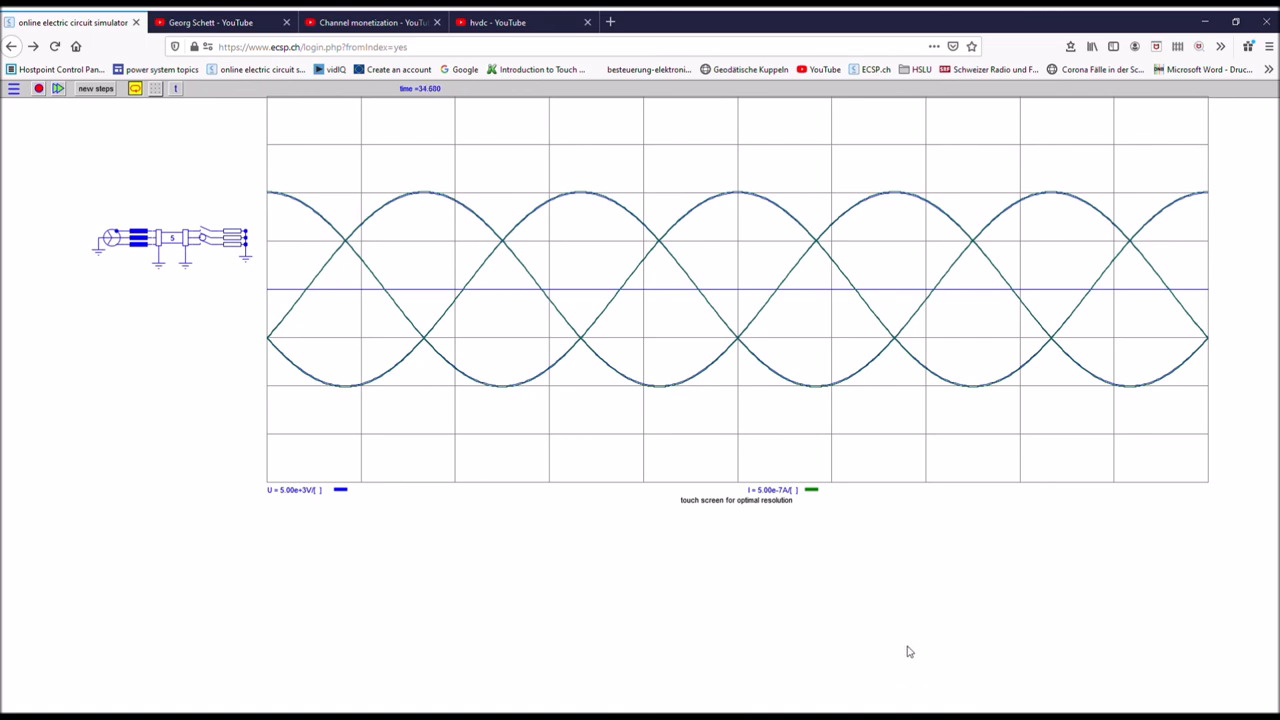